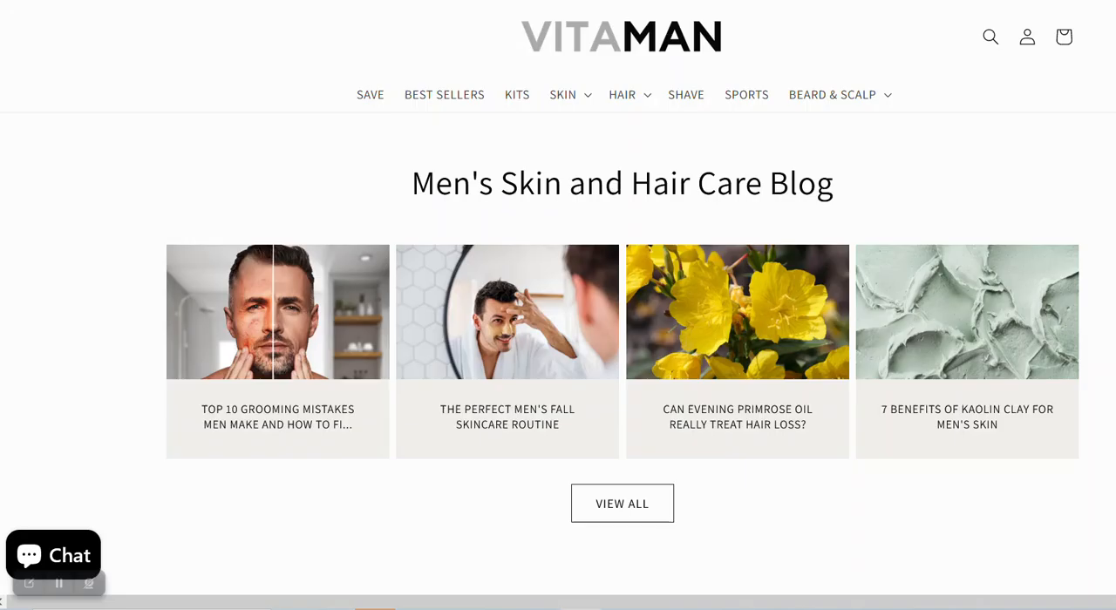
{"action": "mouse_move", "coordinate": [622, 504]}
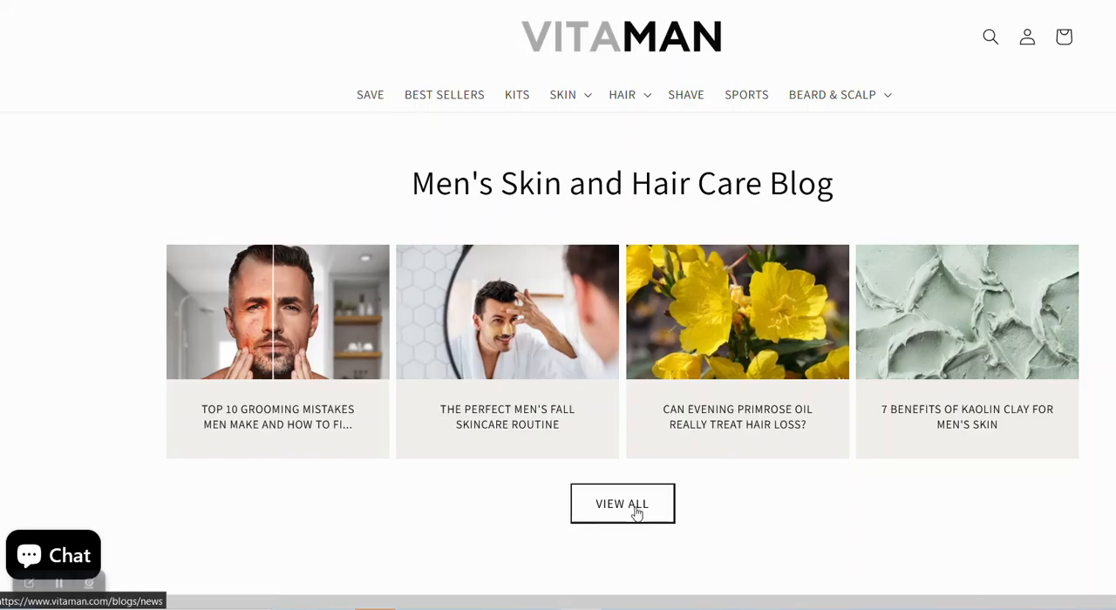
{"action": "mouse_move", "coordinate": [607, 246]}
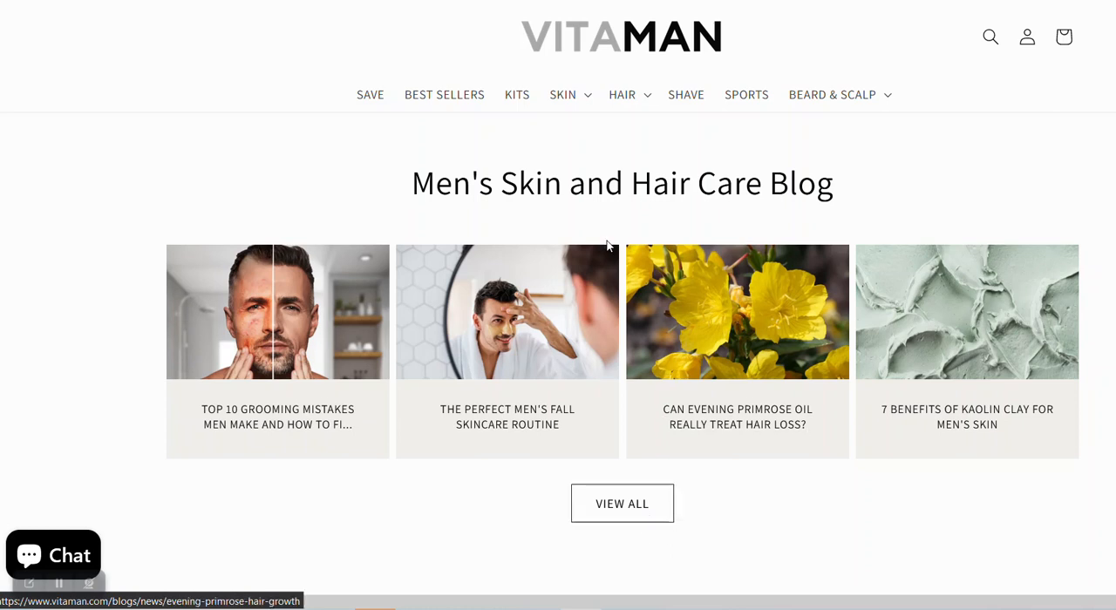
{"action": "mouse_move", "coordinate": [564, 216]}
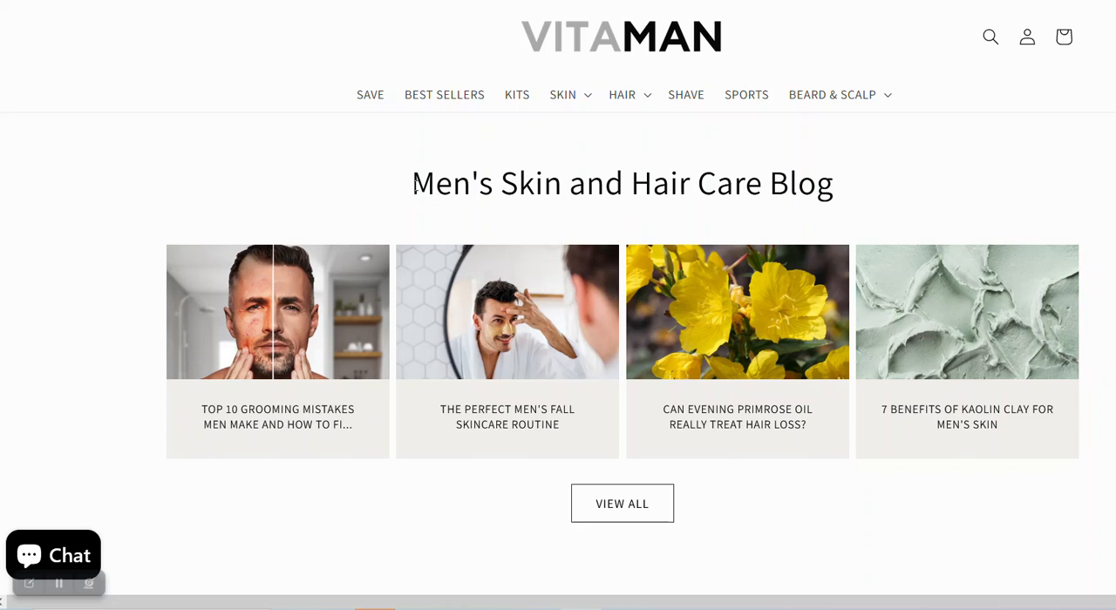
{"action": "mouse_move", "coordinate": [632, 432]}
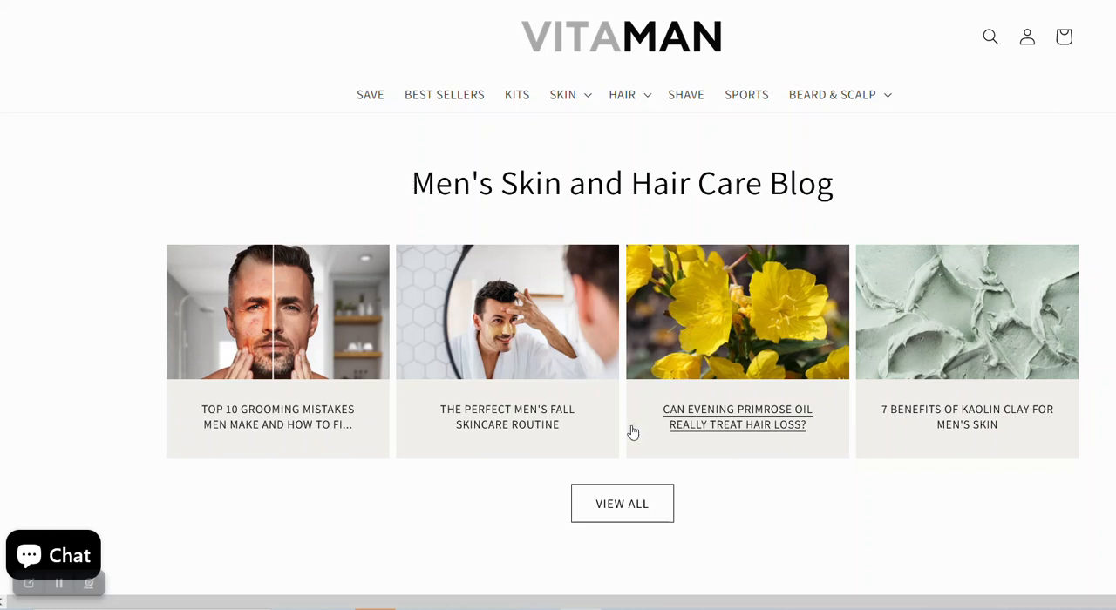
{"action": "mouse_move", "coordinate": [650, 515]}
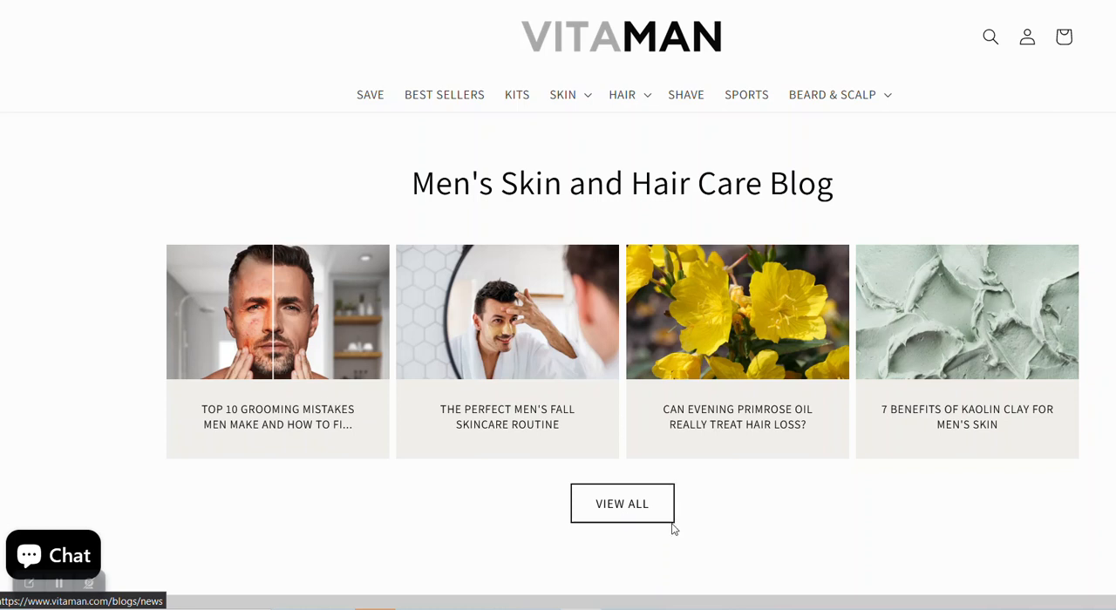
{"action": "mouse_move", "coordinate": [711, 347]}
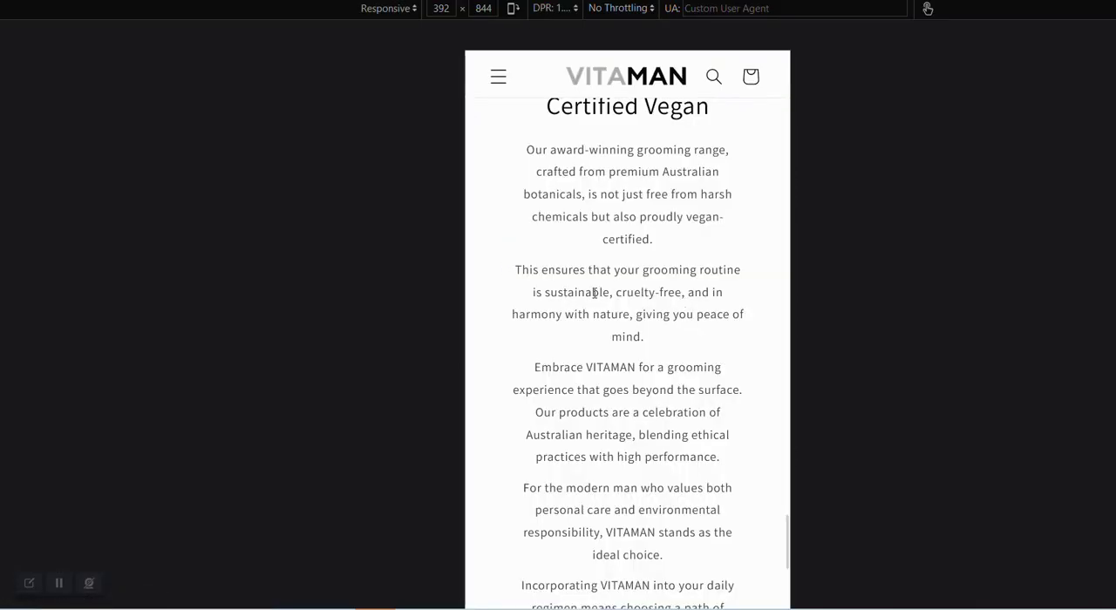
- Scroll the mobile storefront preview to review the blog section layout
{"action": "scroll", "scroll_direction": "down", "scroll_amount": 3}
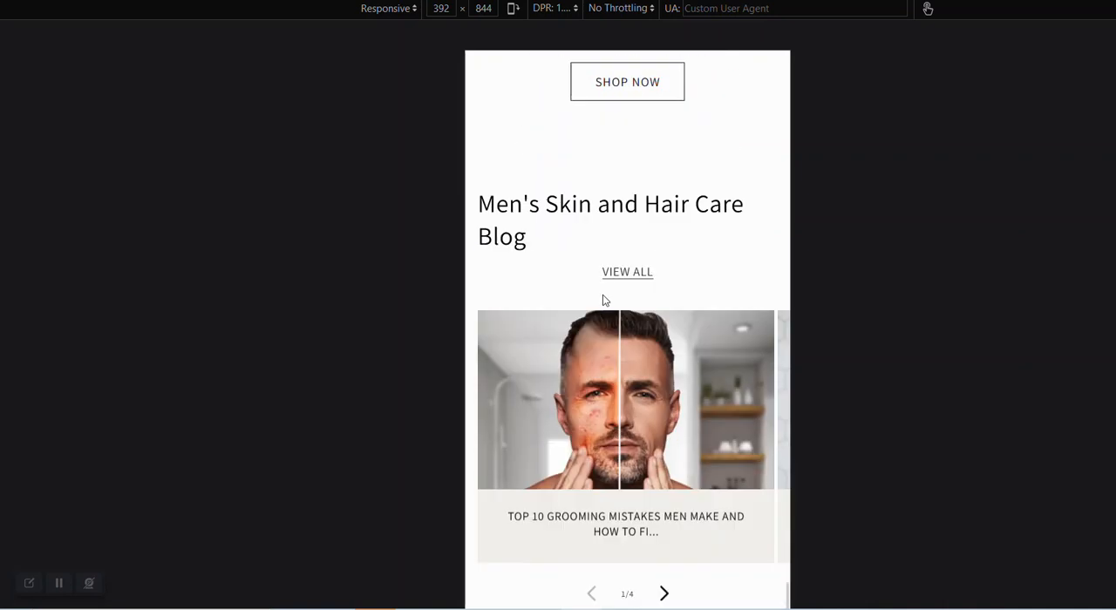
{"action": "mouse_move", "coordinate": [663, 286]}
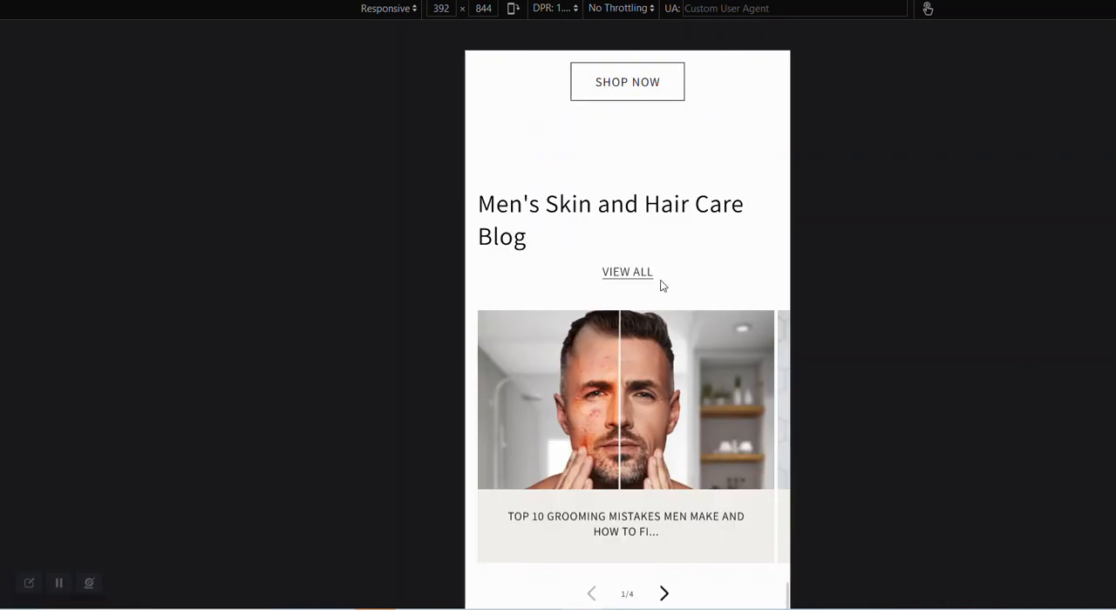
{"action": "mouse_move", "coordinate": [645, 289]}
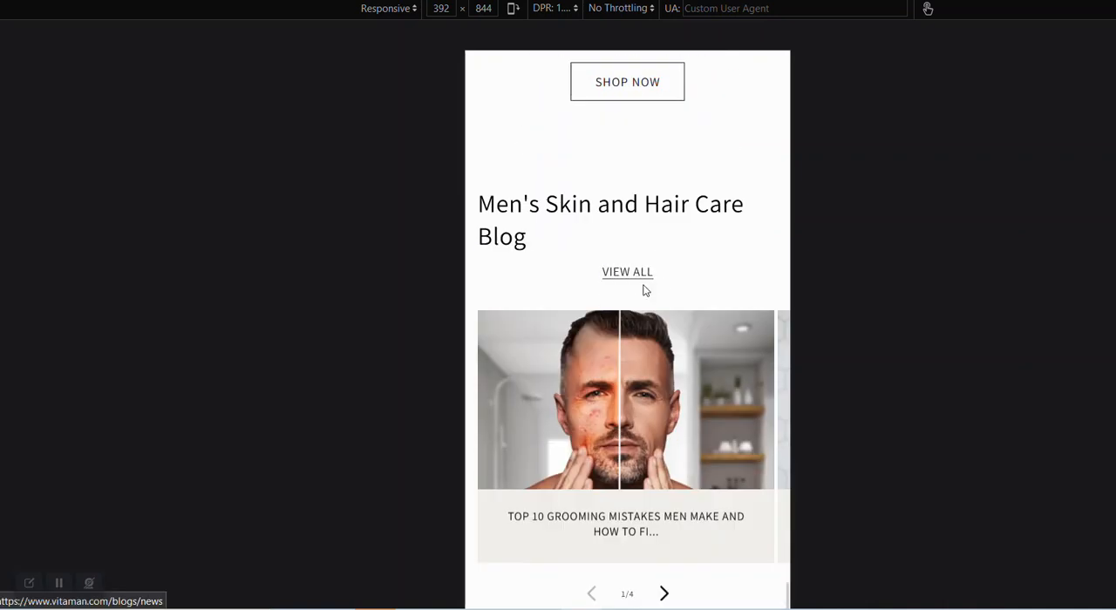
{"action": "scroll", "scroll_direction": "down", "scroll_amount": 3}
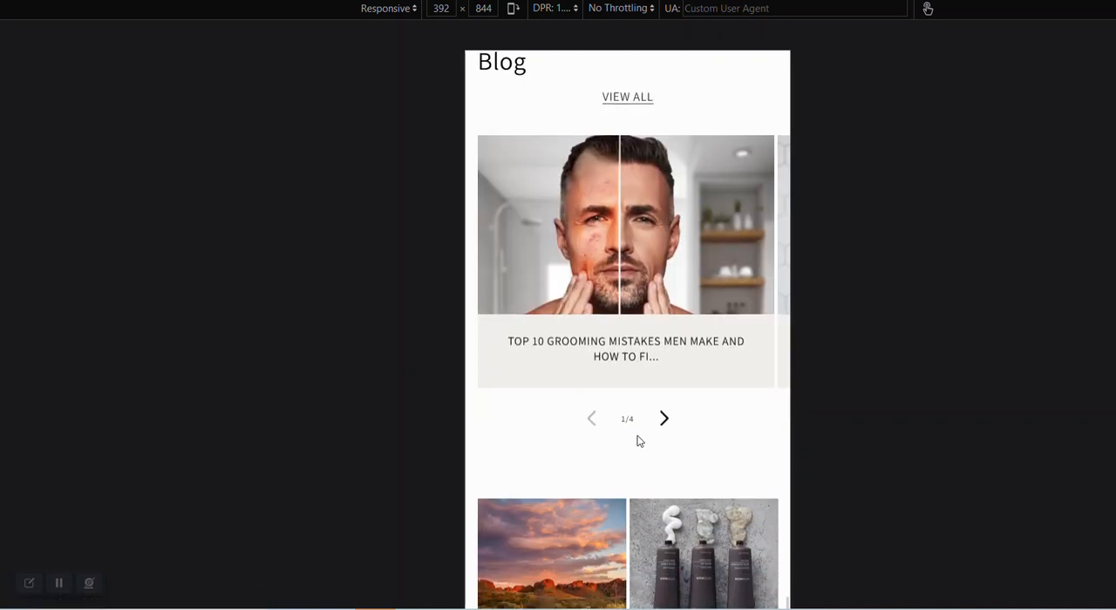
{"action": "mouse_move", "coordinate": [629, 300]}
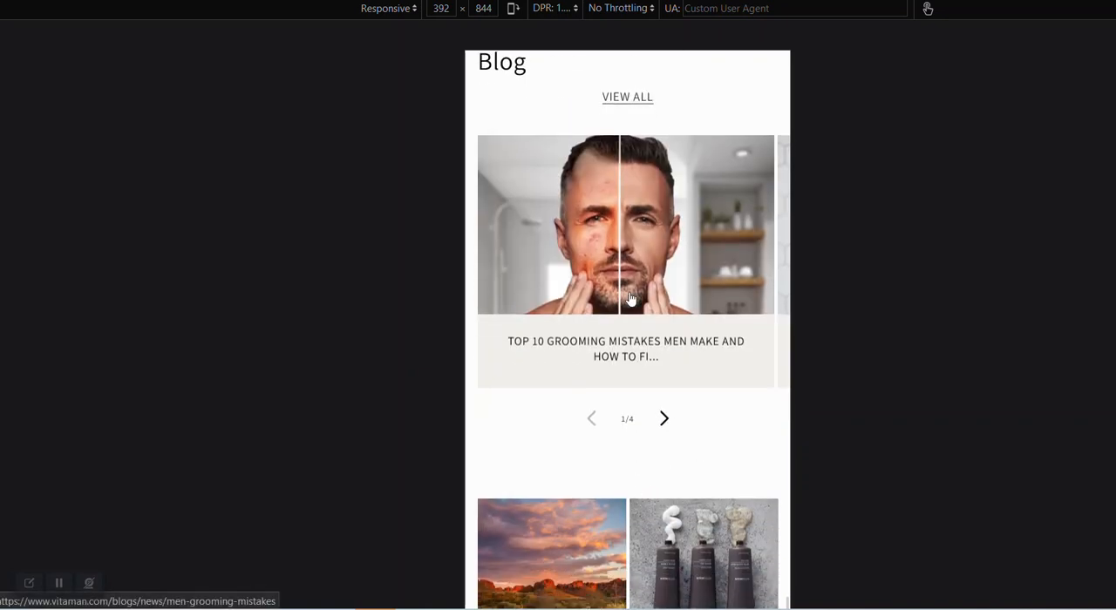
{"action": "scroll", "scroll_direction": "up", "scroll_amount": 3}
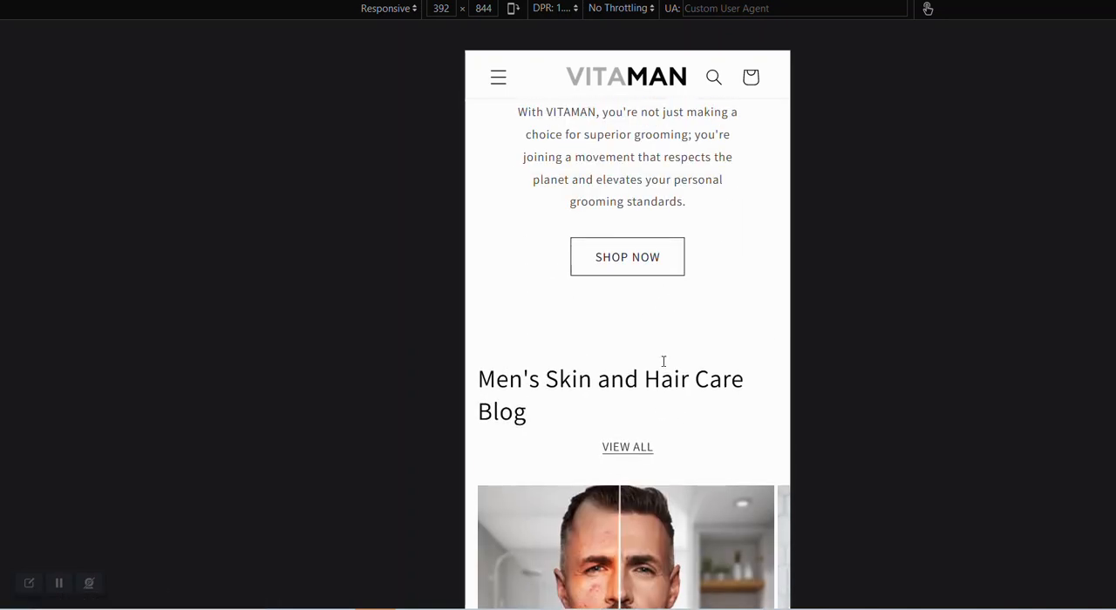
{"action": "mouse_move", "coordinate": [554, 254]}
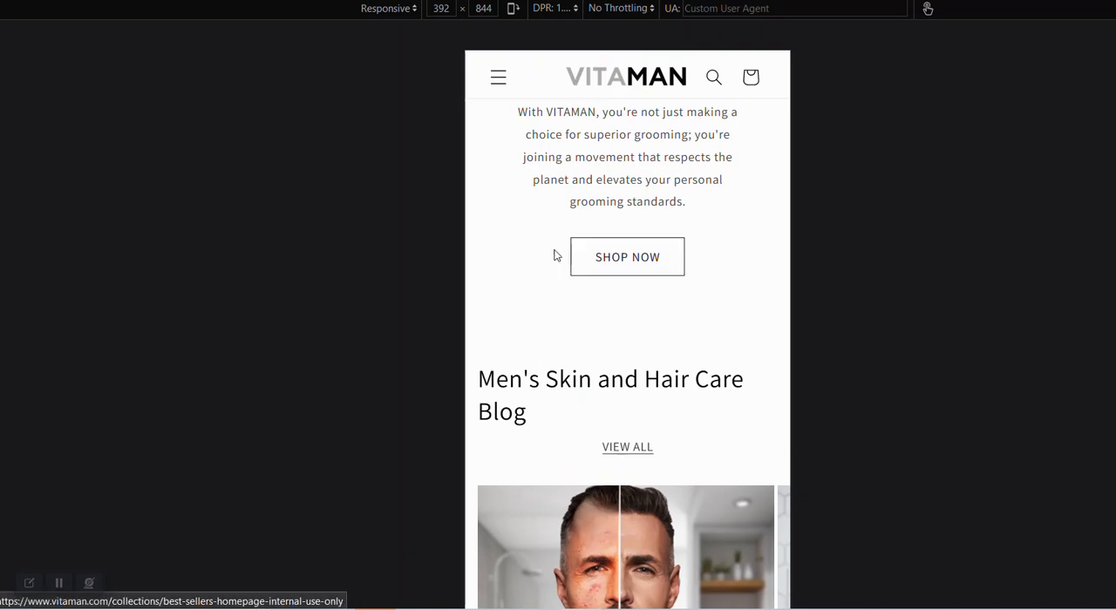
{"action": "mouse_move", "coordinate": [530, 261]}
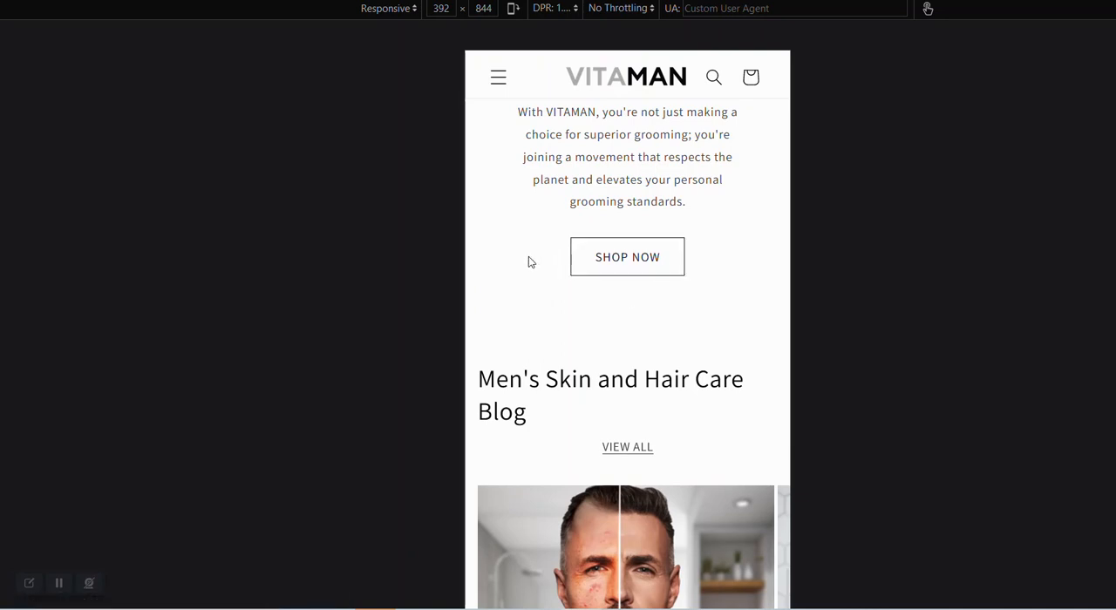
{"action": "mouse_move", "coordinate": [708, 293]}
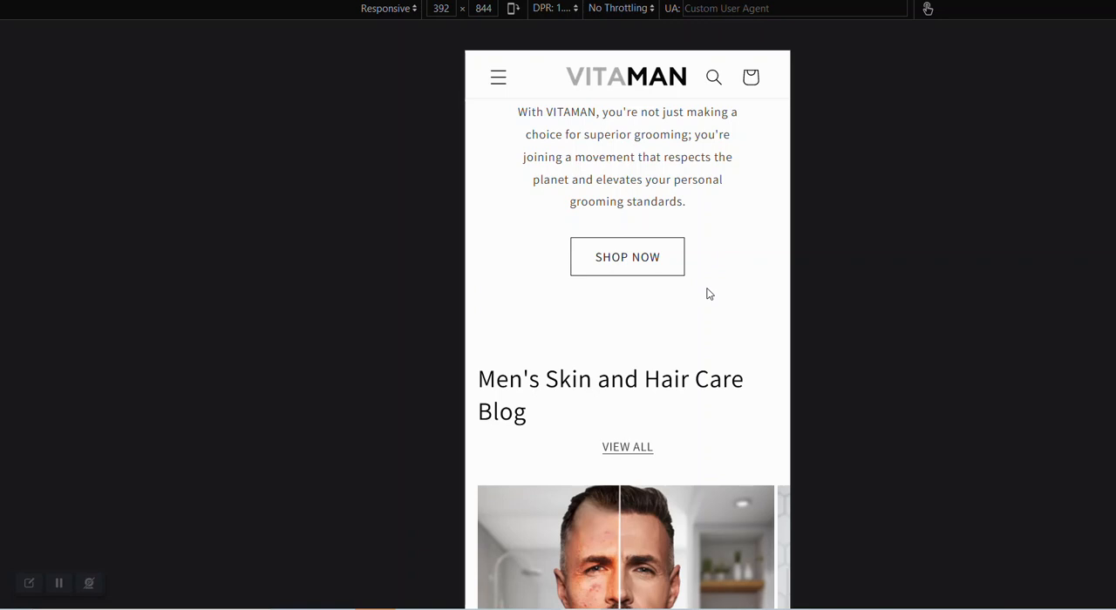
{"action": "scroll", "scroll_direction": "down", "scroll_amount": 3}
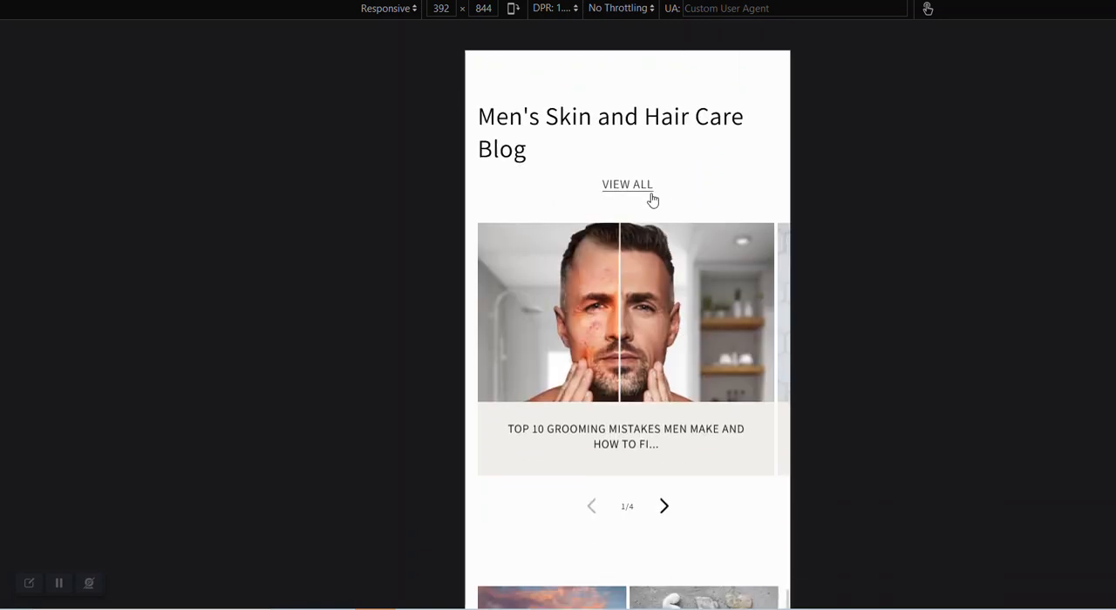
{"action": "mouse_move", "coordinate": [670, 534]}
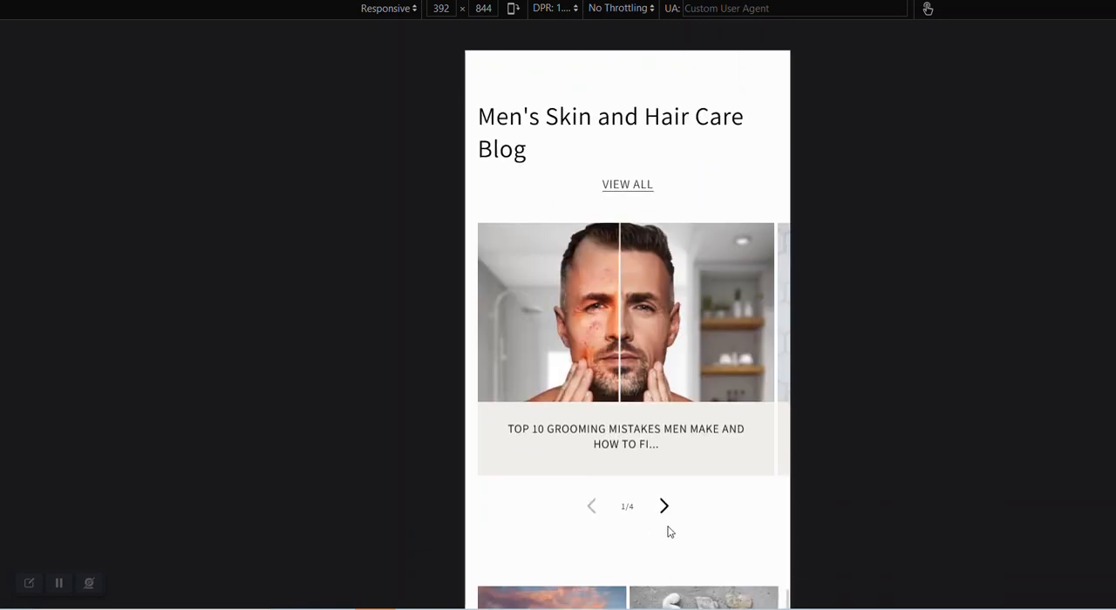
{"action": "mouse_move", "coordinate": [575, 254]}
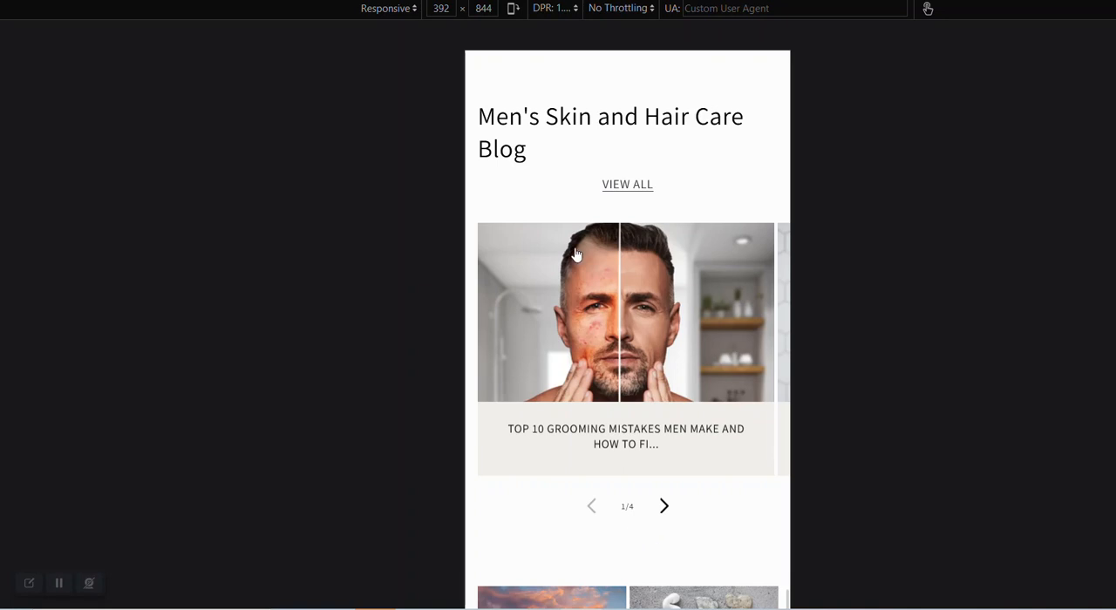
{"action": "mouse_move", "coordinate": [575, 253]}
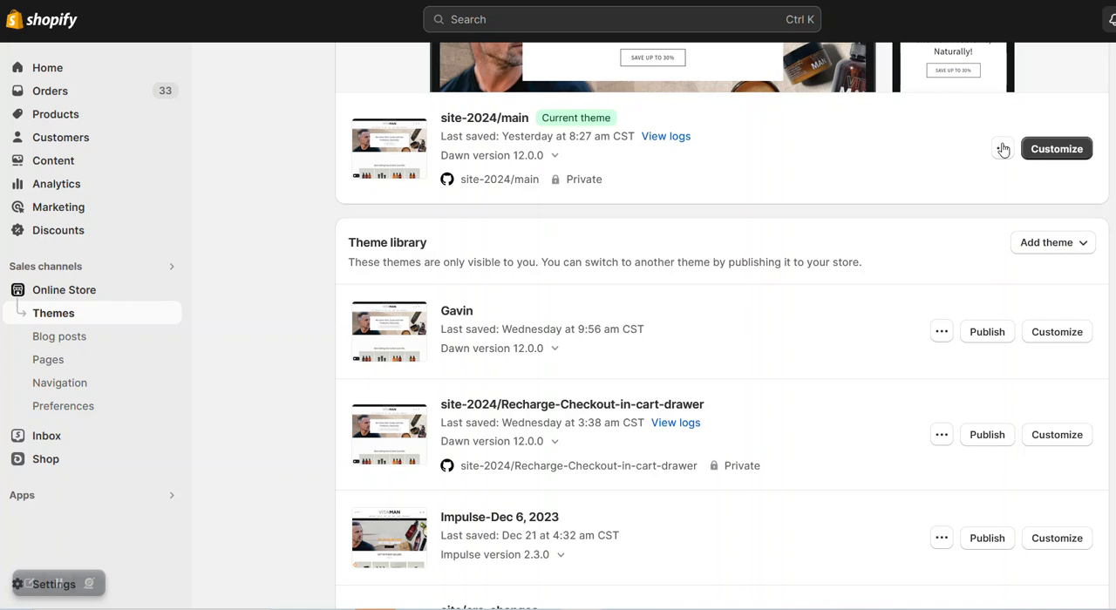
- Open Edit code from the options of the current site-2024/main theme
{"action": "left_click", "coordinate": [1000, 148]}
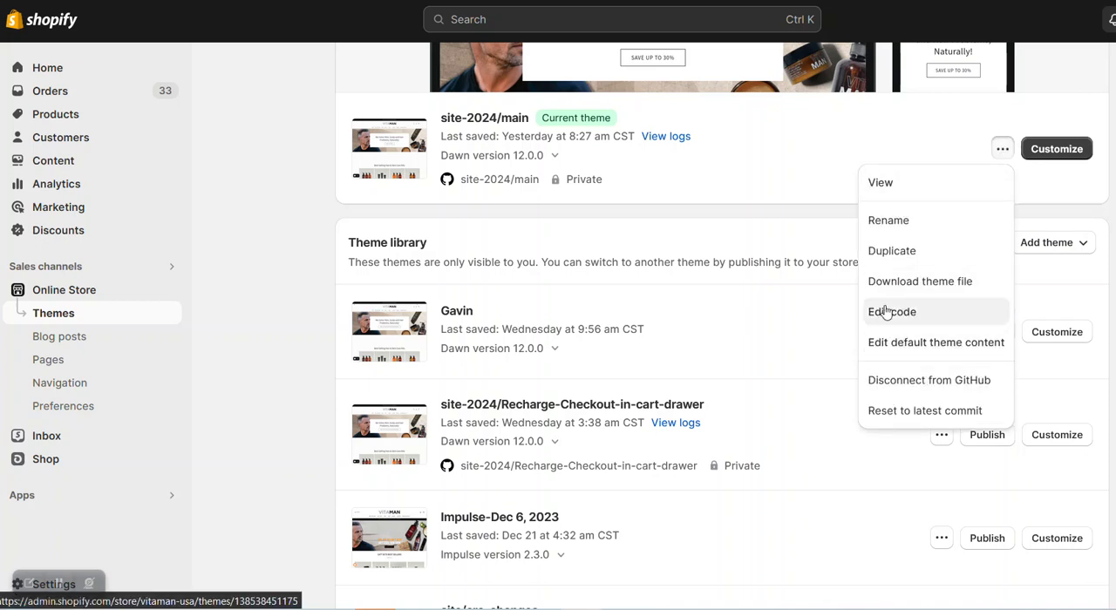
{"action": "left_click", "coordinate": [891, 310]}
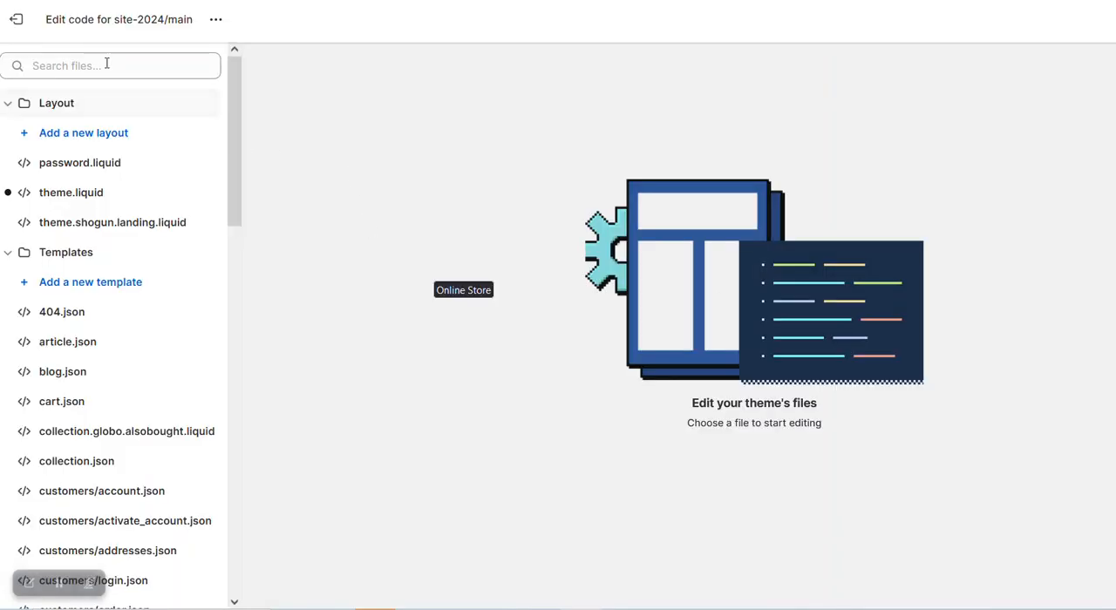
- Filter theme files for 'blog' and open featured-blog.liquid under Sections
{"action": "left_click", "coordinate": [112, 67]}
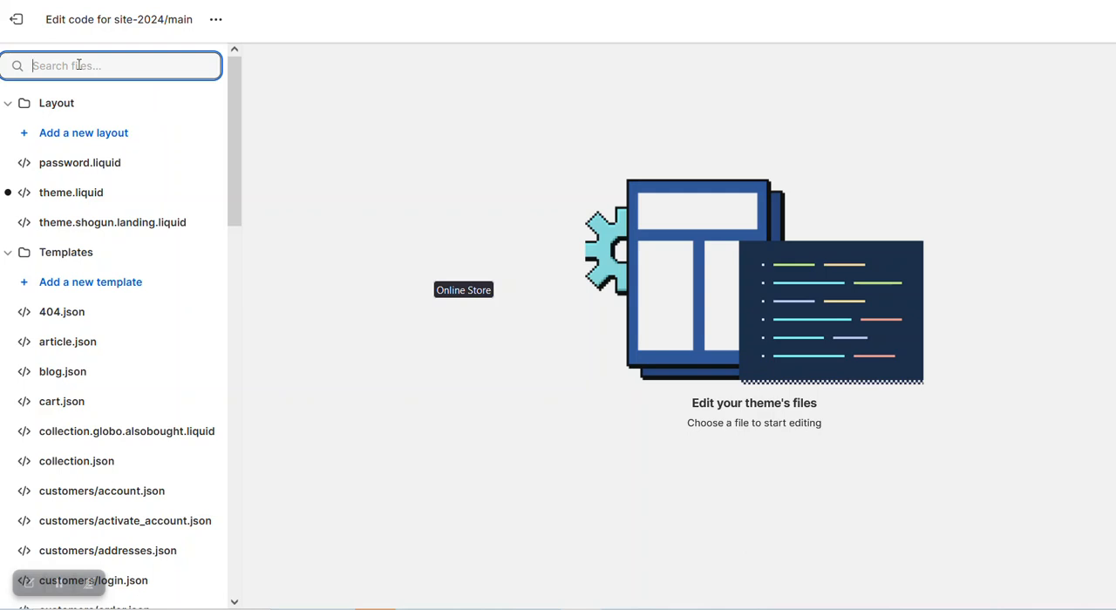
{"action": "type", "text": "blog"}
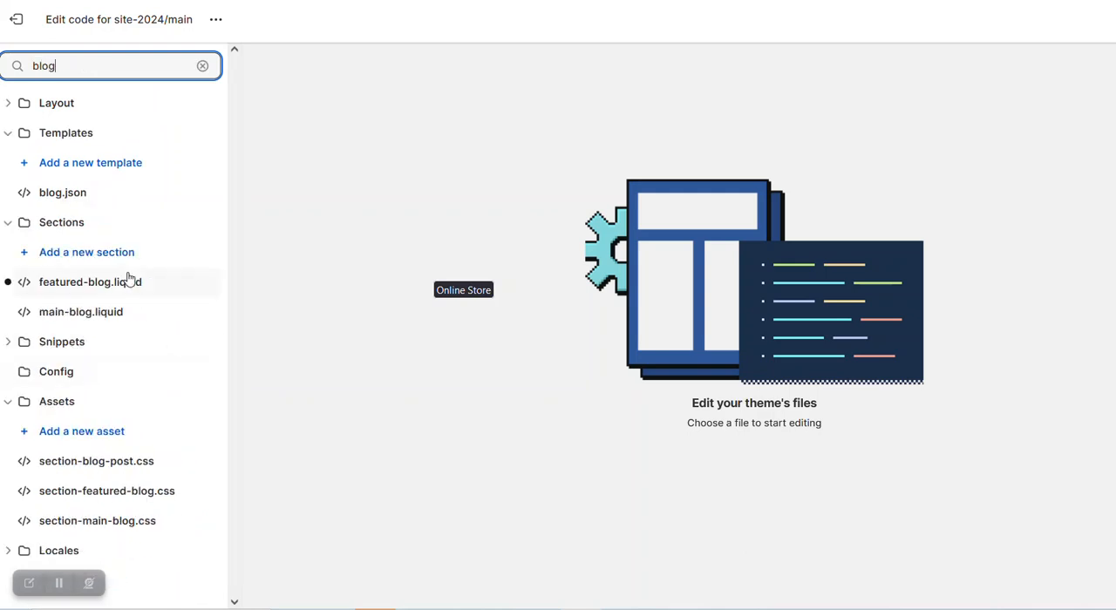
{"action": "left_click", "coordinate": [91, 283]}
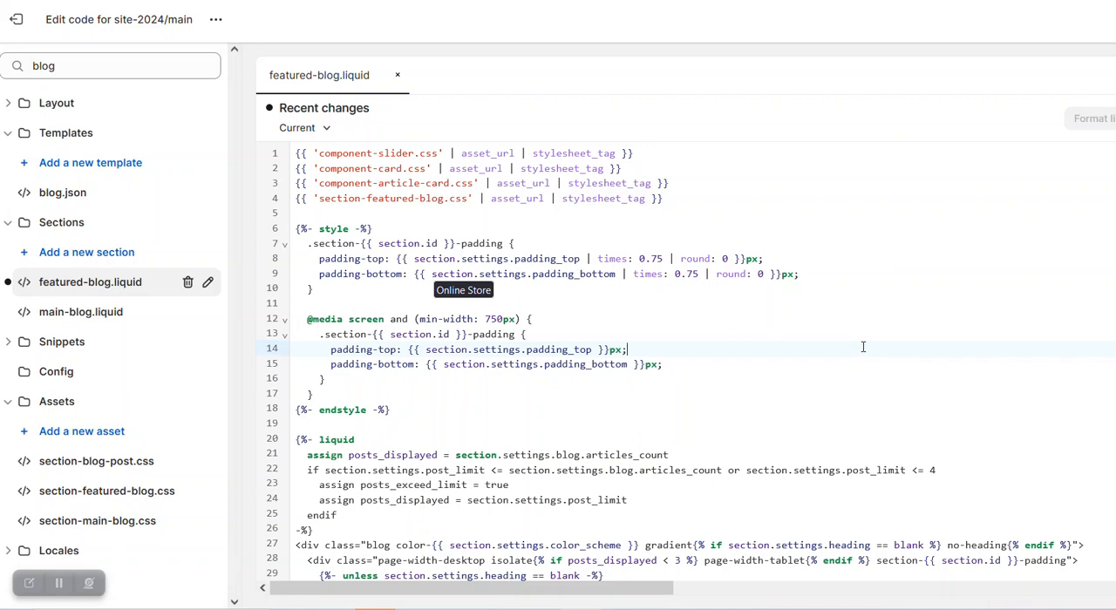
- Select the 'link underlined-link' classes of the View all <a> tag on line 47
{"action": "scroll", "scroll_direction": "down", "scroll_amount": 3}
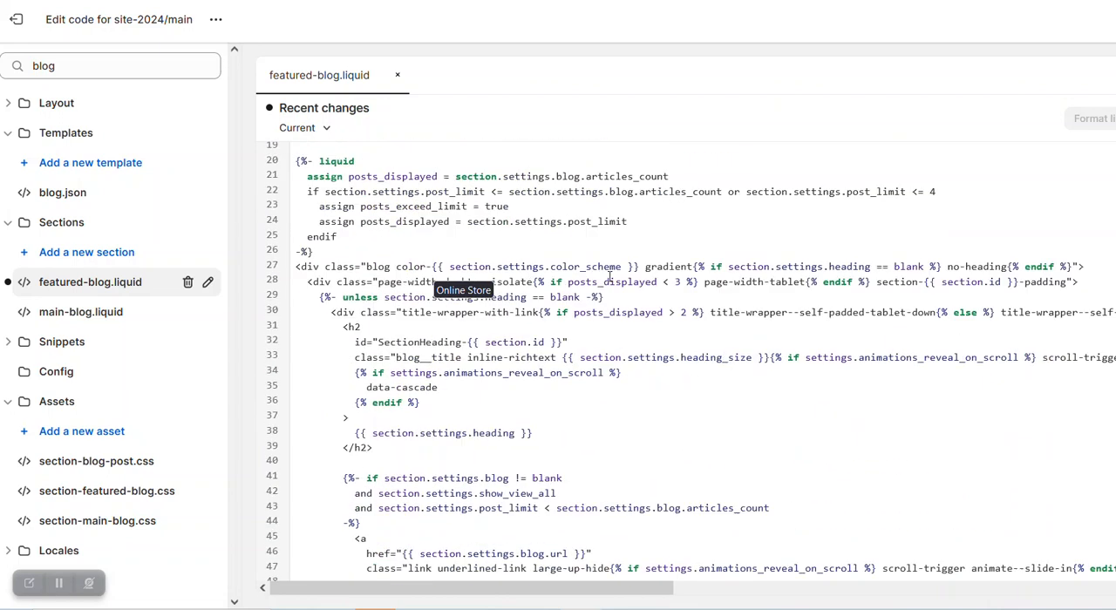
{"action": "scroll", "scroll_direction": "down", "scroll_amount": 3}
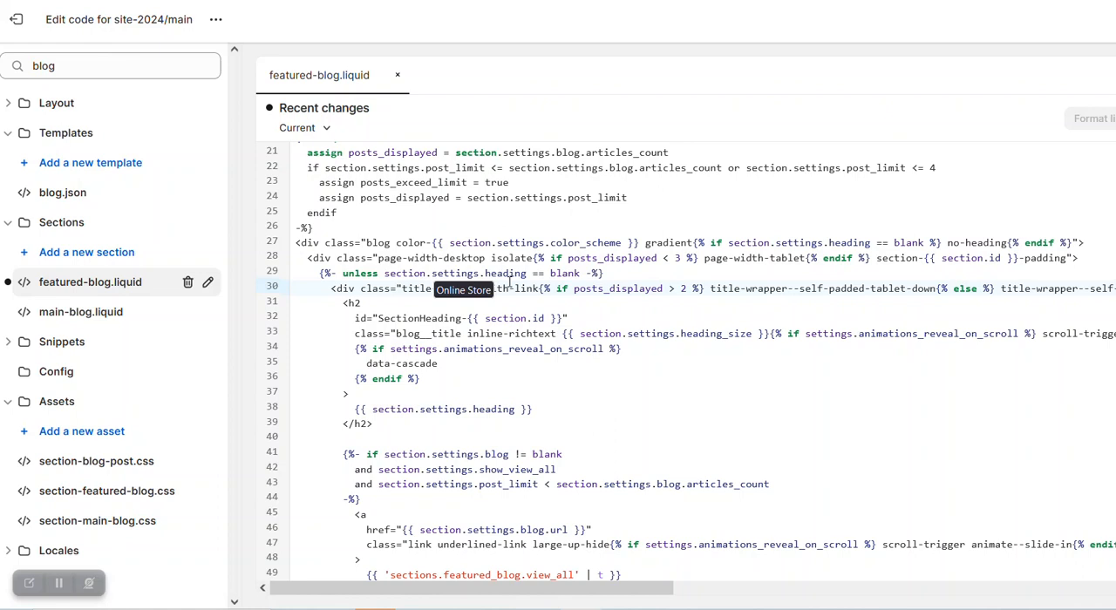
{"action": "scroll", "scroll_direction": "down", "scroll_amount": 3}
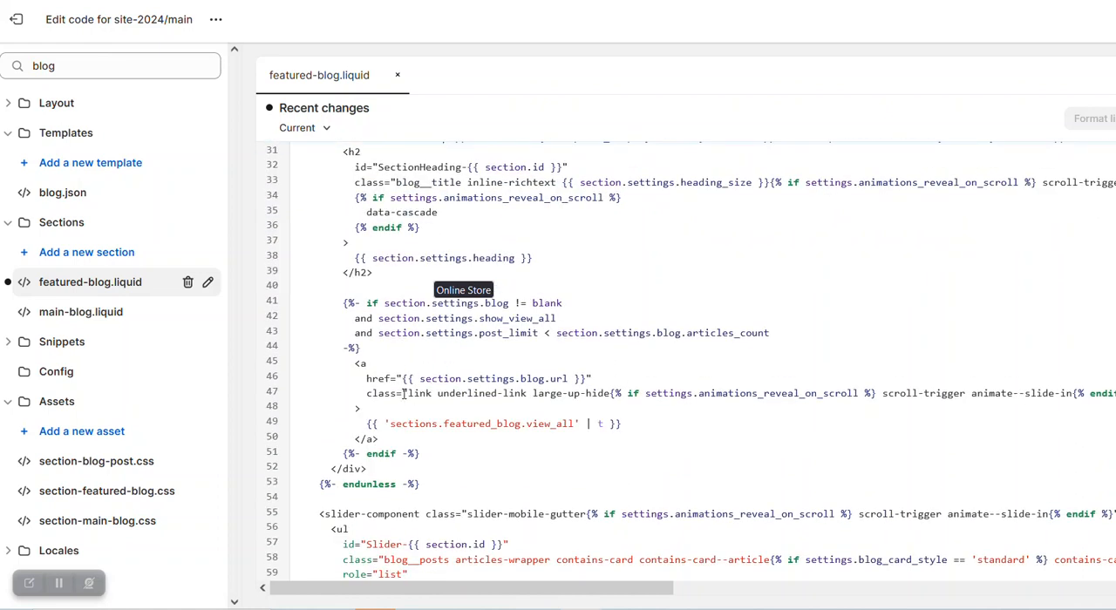
{"action": "mouse_move", "coordinate": [352, 369]}
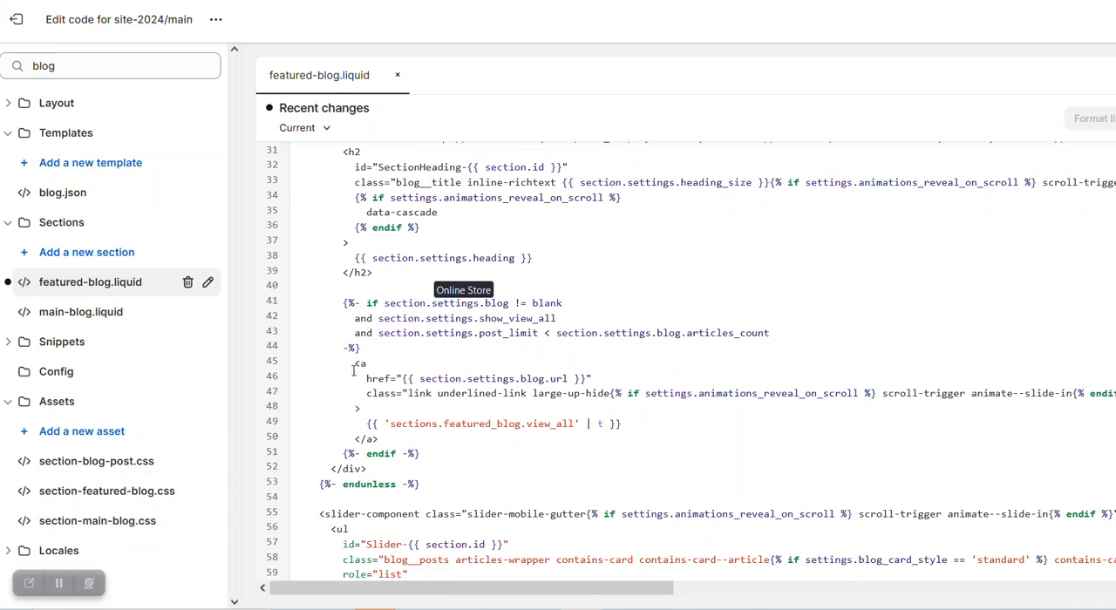
{"action": "left_click_drag", "start_coordinate": [356, 362], "coordinate": [377, 438]}
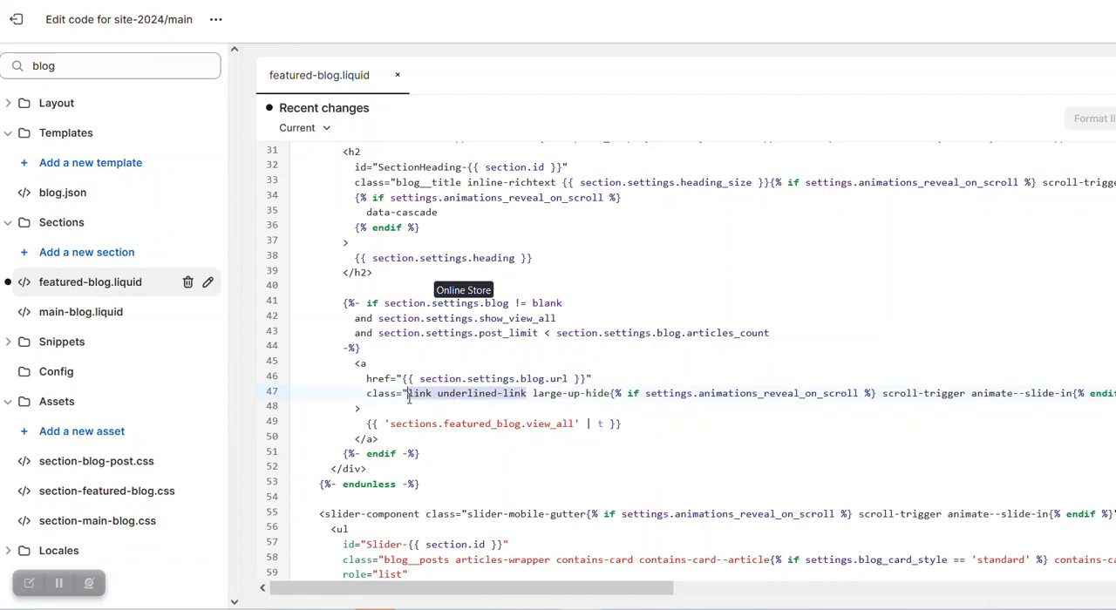
{"action": "mouse_move", "coordinate": [408, 453]}
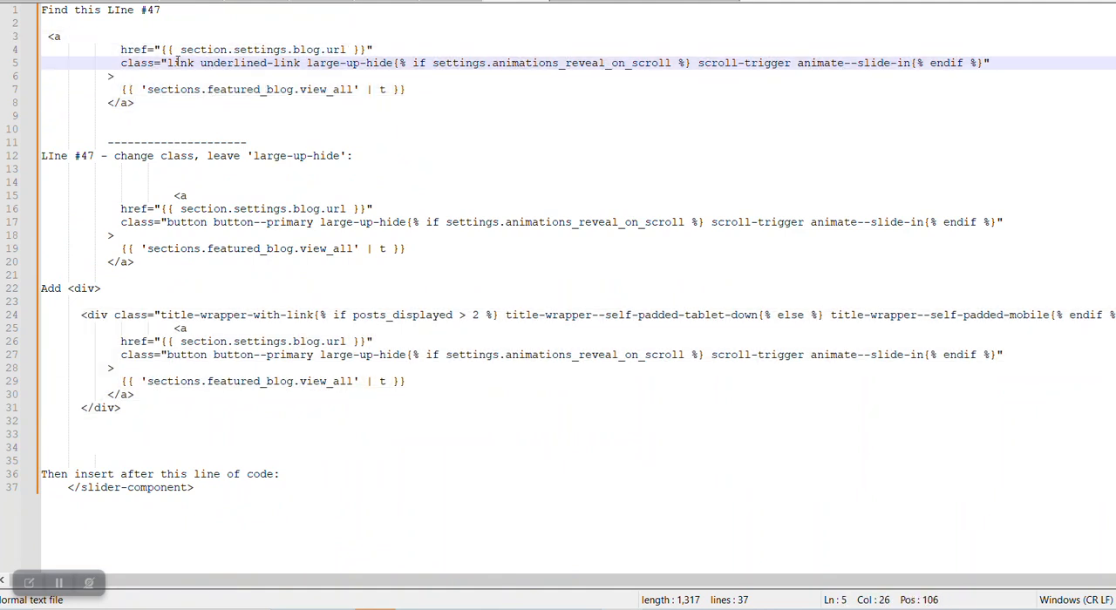
- Select the button--primary replacement anchor code in the Notepad++ notes
{"action": "left_click_drag", "start_coordinate": [167, 63], "coordinate": [303, 62]}
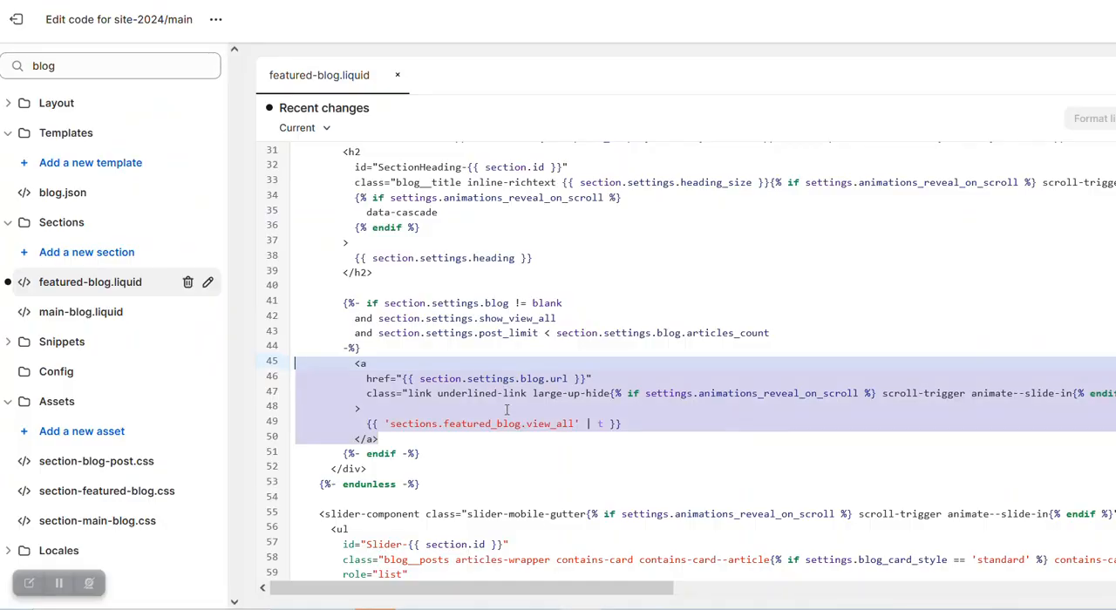
- Replace 'link underlined-link' with 'button button--primary' on line 47 and save
{"action": "left_click", "coordinate": [507, 392]}
{"action": "type", "text": "button button--primary"}
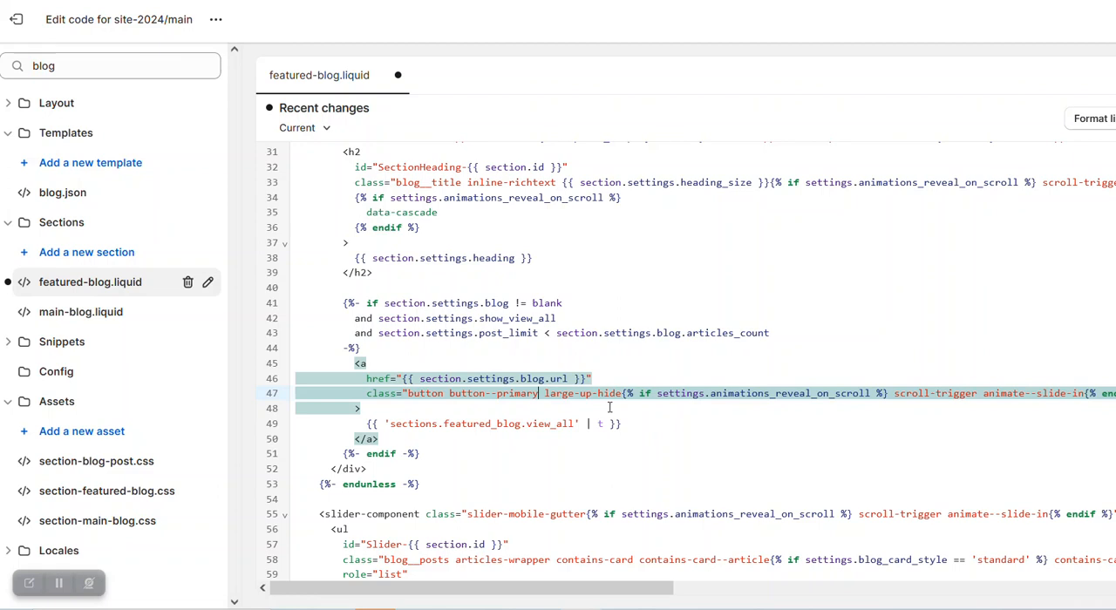
{"action": "left_click", "coordinate": [608, 408]}
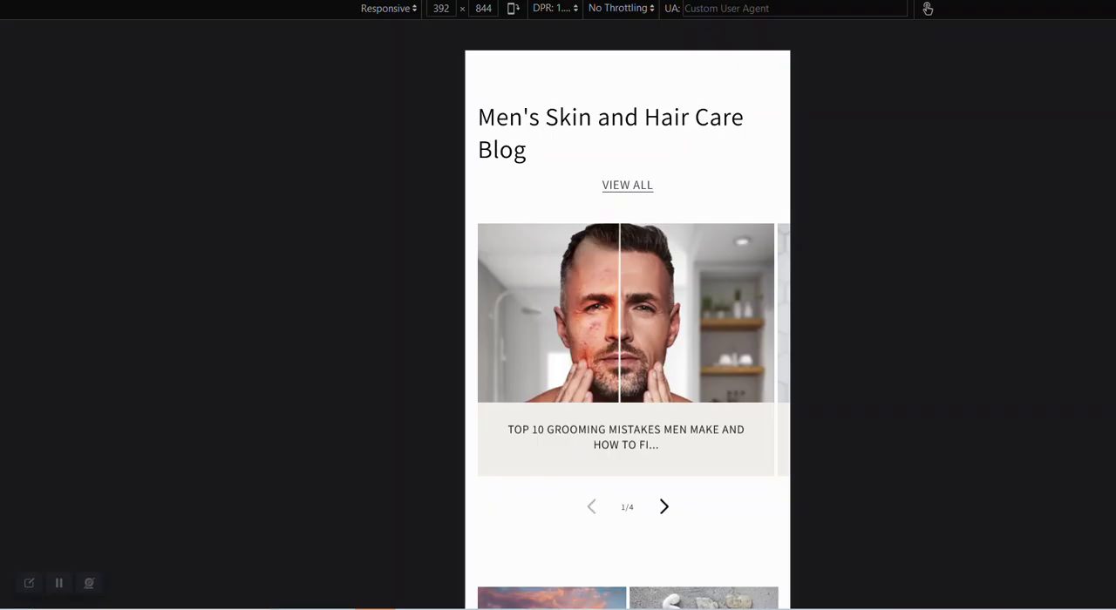
{"action": "mouse_move", "coordinate": [603, 310]}
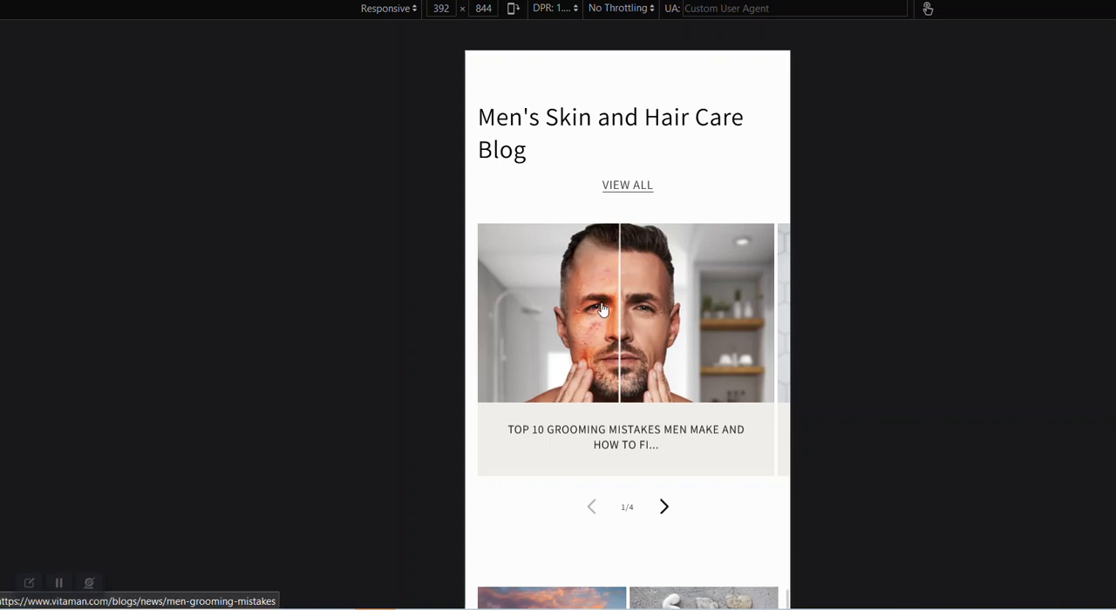
- Scroll the reloaded mobile preview to the blog section showing the bordered View all button
{"action": "scroll", "scroll_direction": "down", "scroll_amount": 3}
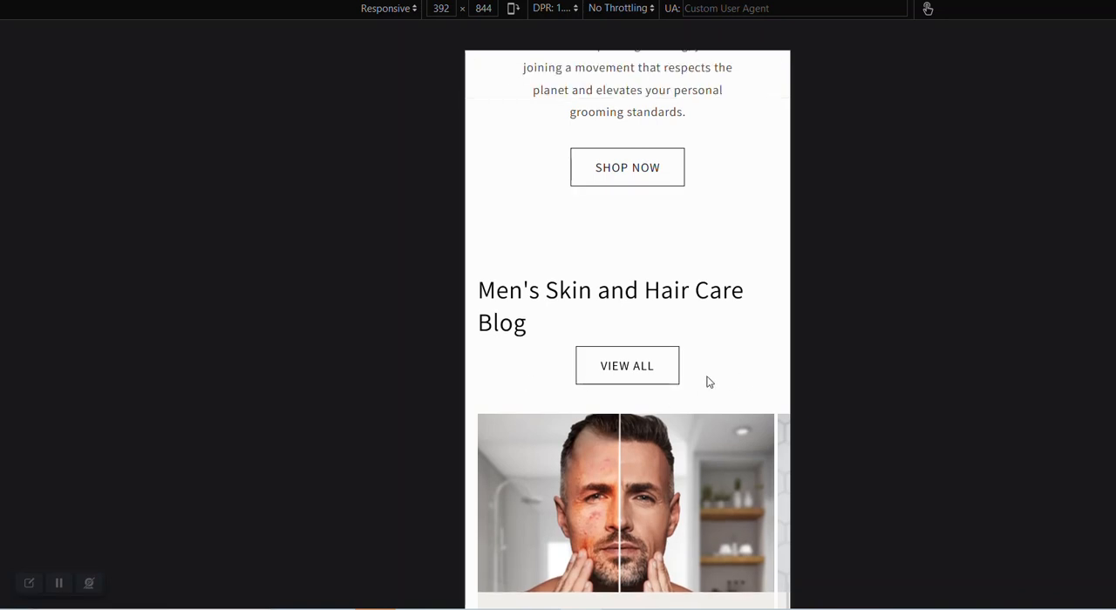
{"action": "mouse_move", "coordinate": [718, 389]}
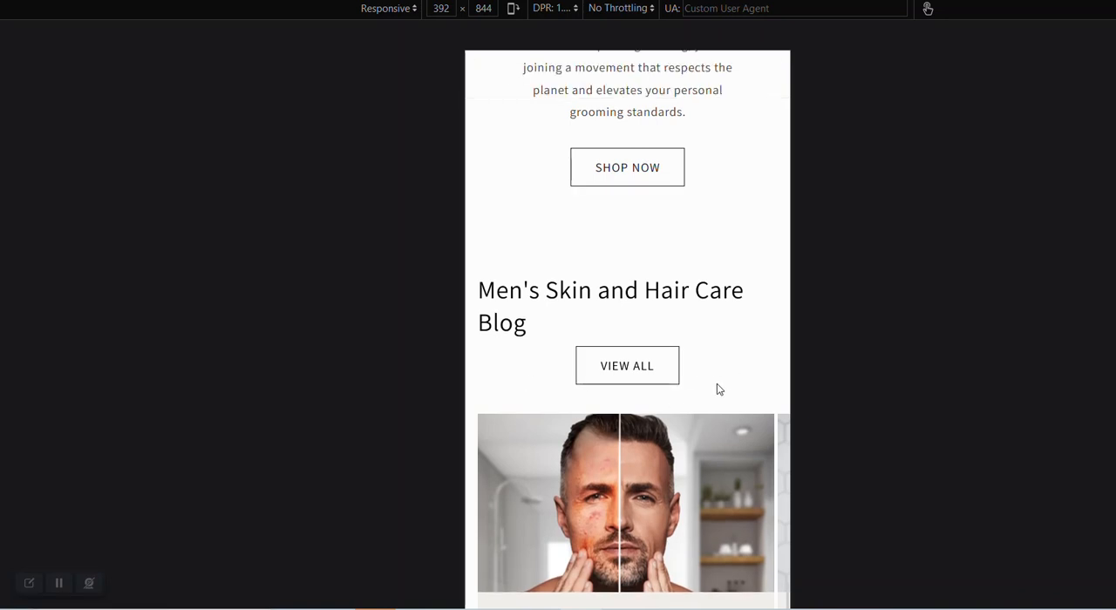
{"action": "mouse_move", "coordinate": [705, 369]}
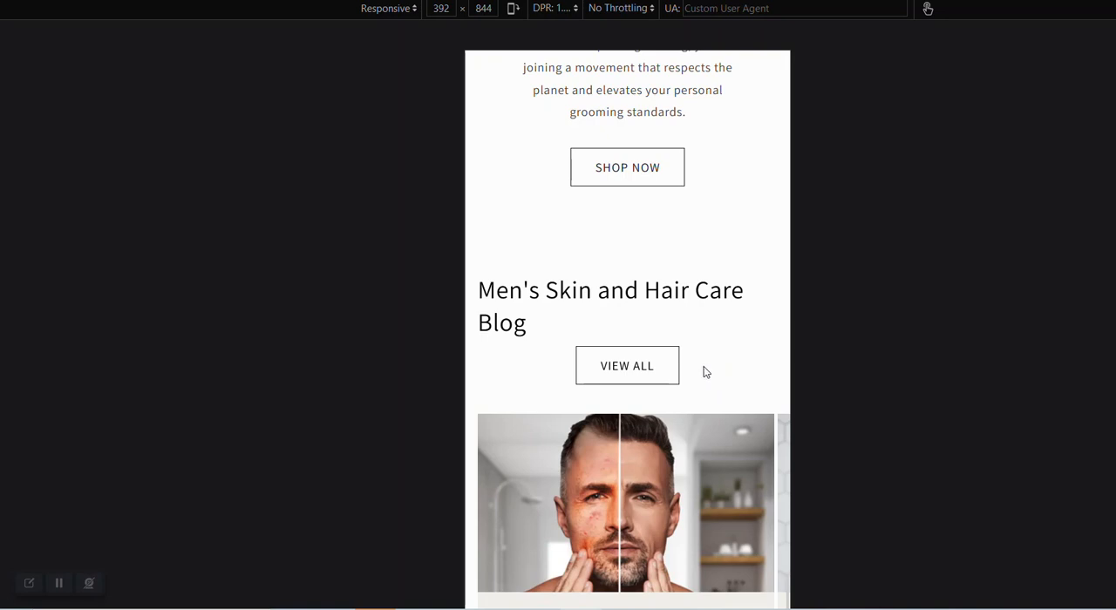
{"action": "scroll", "scroll_direction": "down", "scroll_amount": 3}
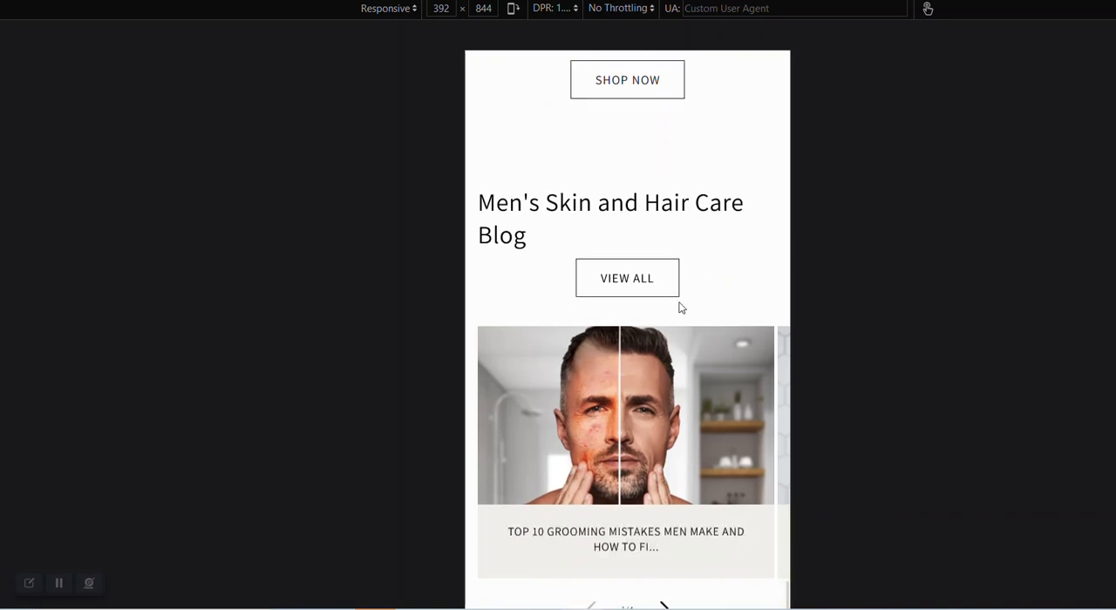
{"action": "mouse_move", "coordinate": [645, 281]}
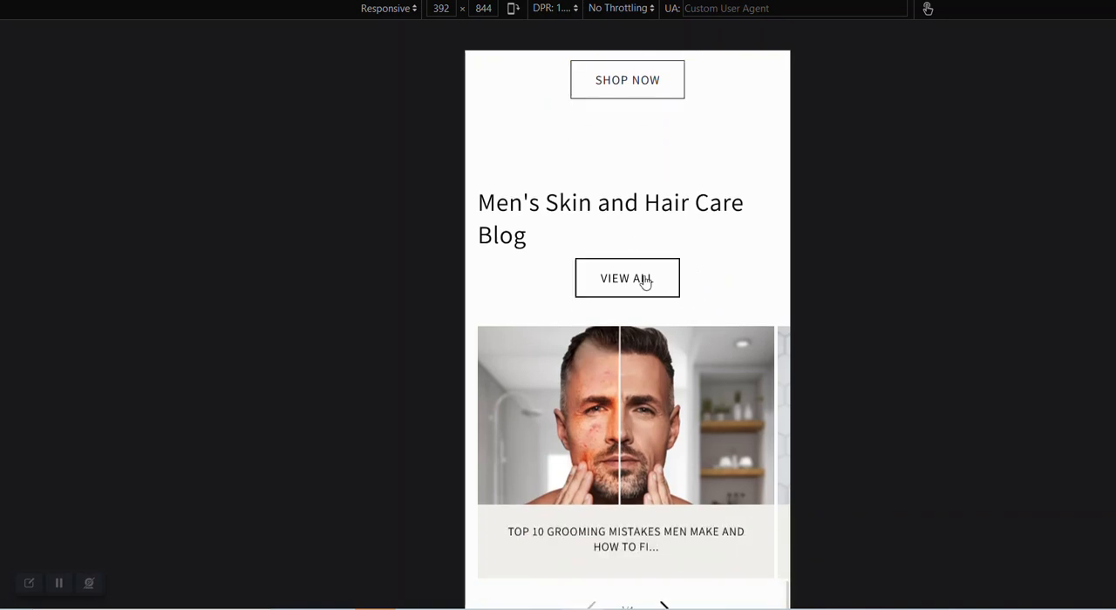
{"action": "mouse_move", "coordinate": [696, 279]}
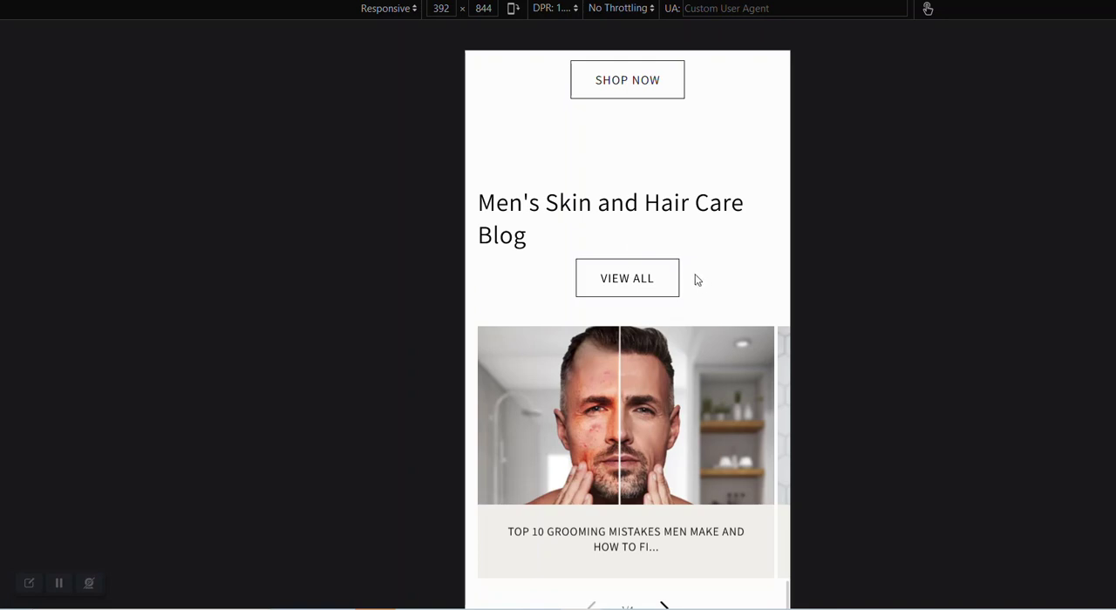
{"action": "scroll", "scroll_direction": "down", "scroll_amount": 3}
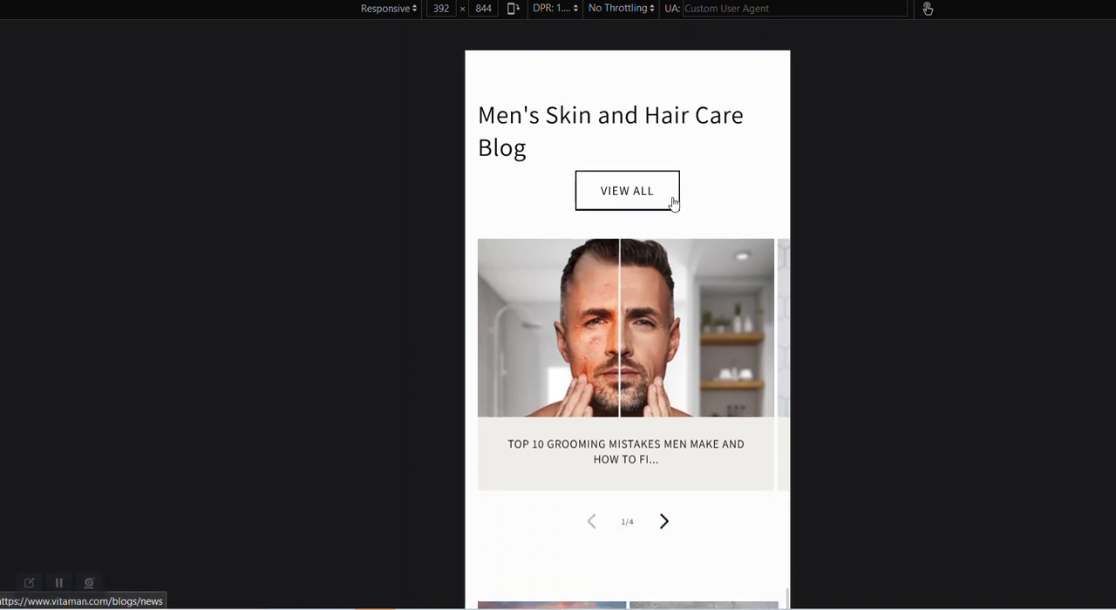
{"action": "mouse_move", "coordinate": [664, 532]}
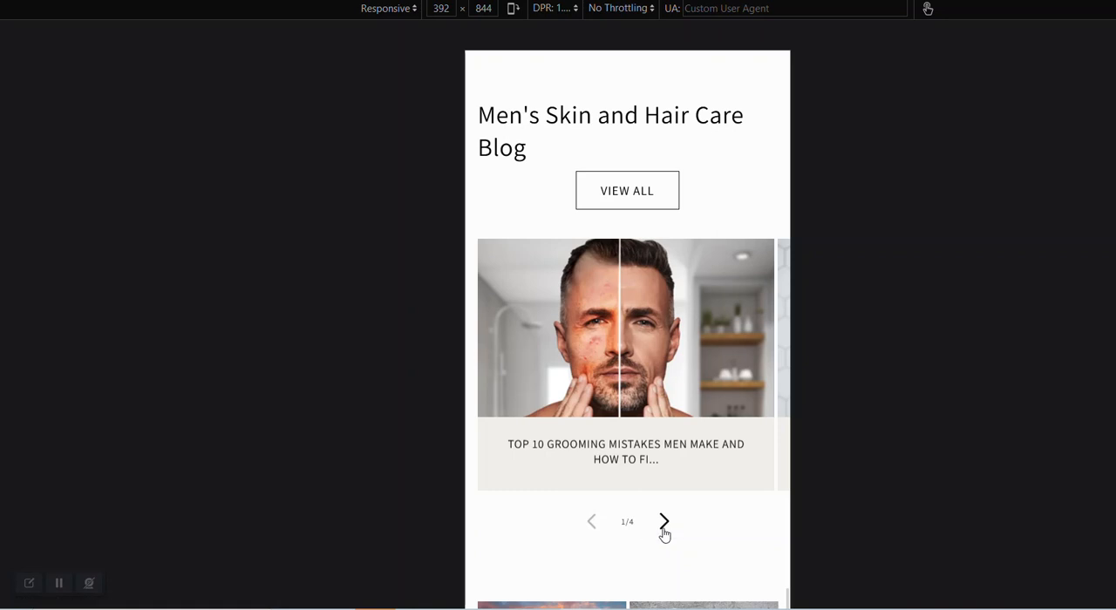
{"action": "mouse_move", "coordinate": [596, 473]}
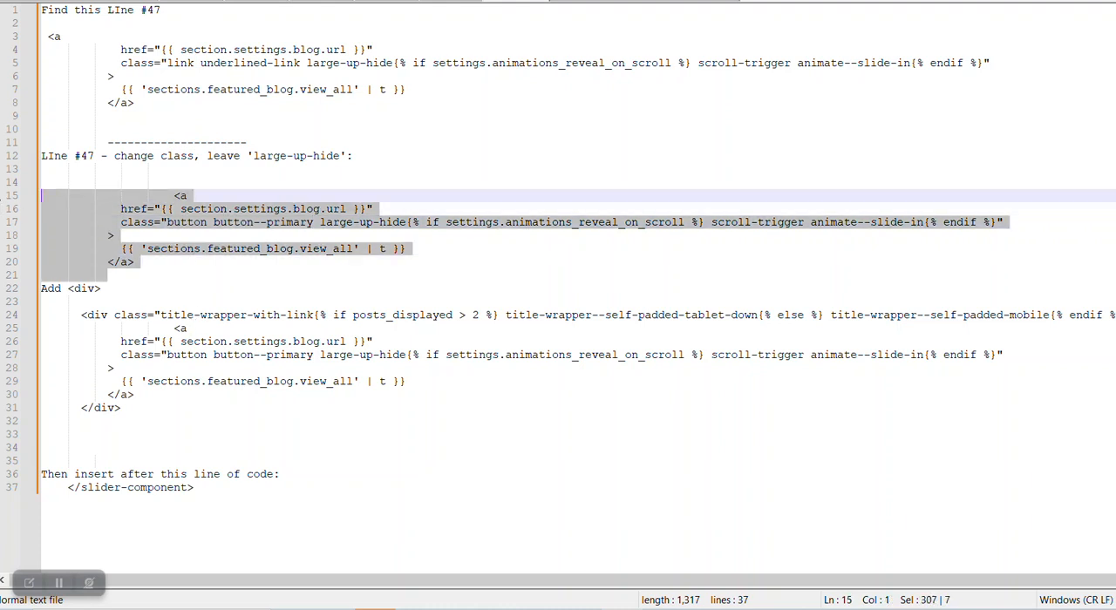
{"action": "left_click", "coordinate": [208, 221]}
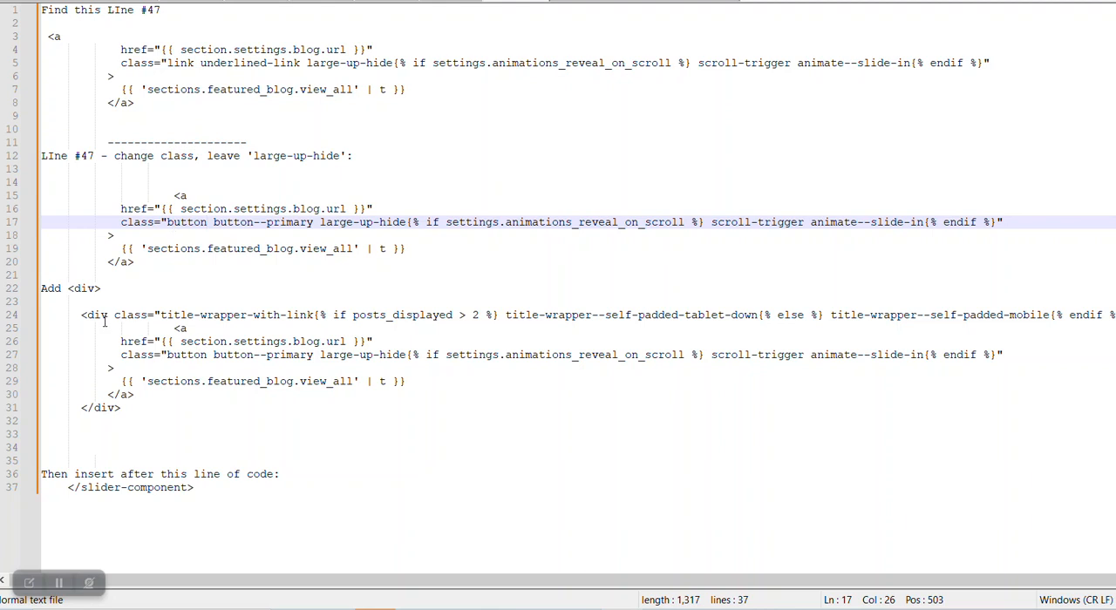
{"action": "left_click", "coordinate": [82, 316]}
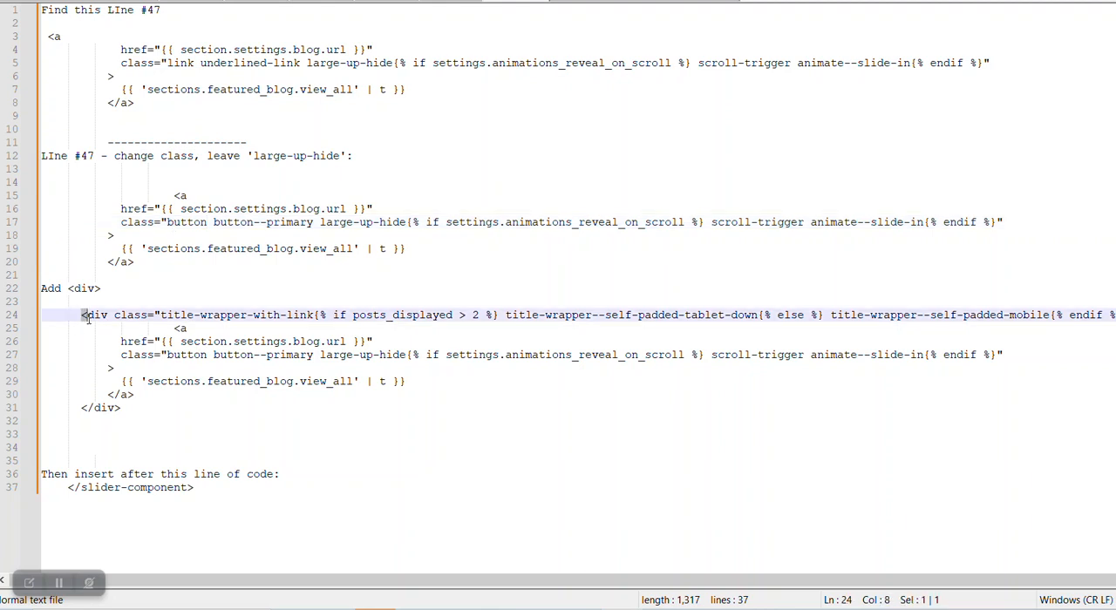
{"action": "mouse_move", "coordinate": [89, 324]}
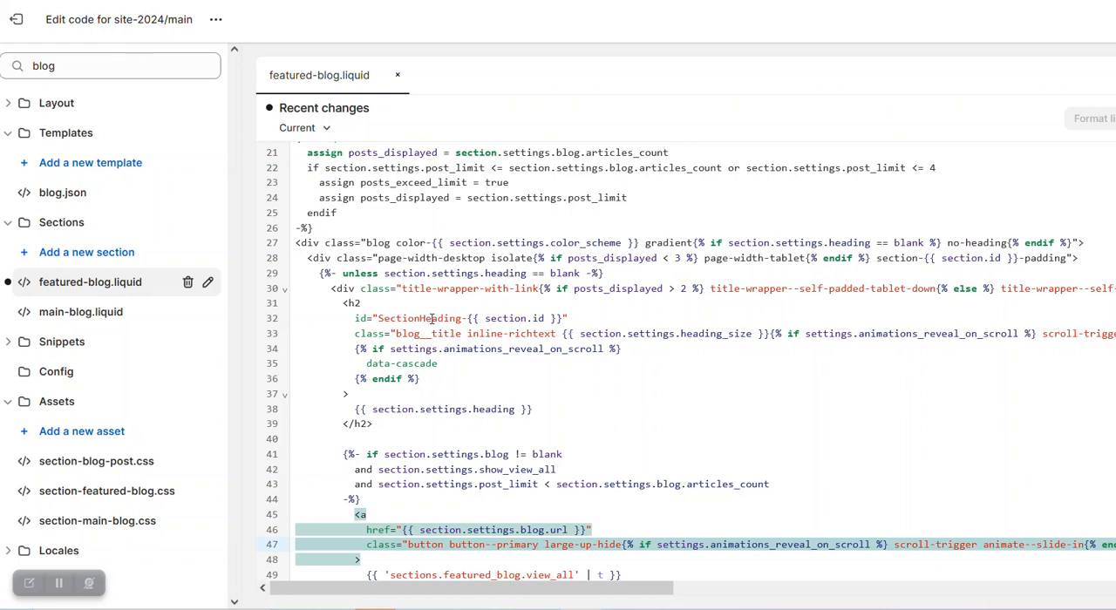
{"action": "mouse_move", "coordinate": [352, 333]}
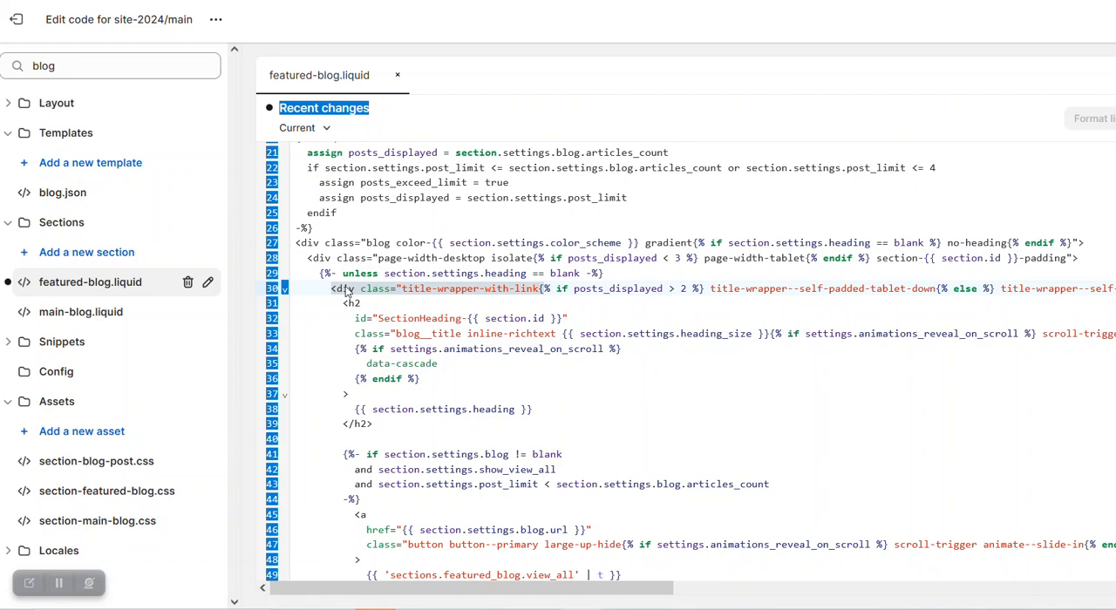
{"action": "left_click", "coordinate": [284, 289]}
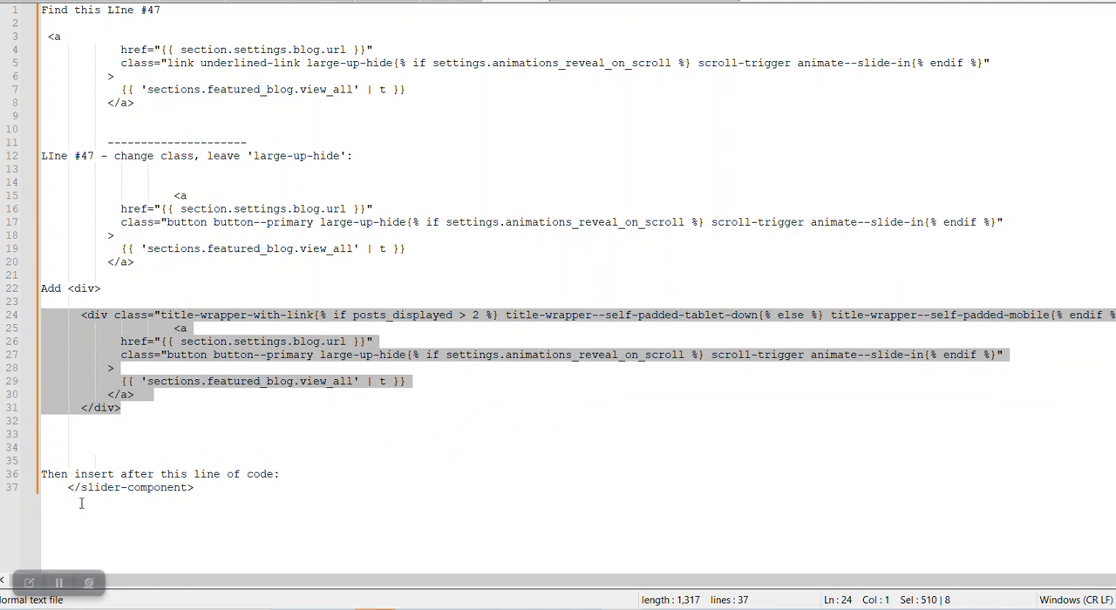
{"action": "mouse_move", "coordinate": [178, 488]}
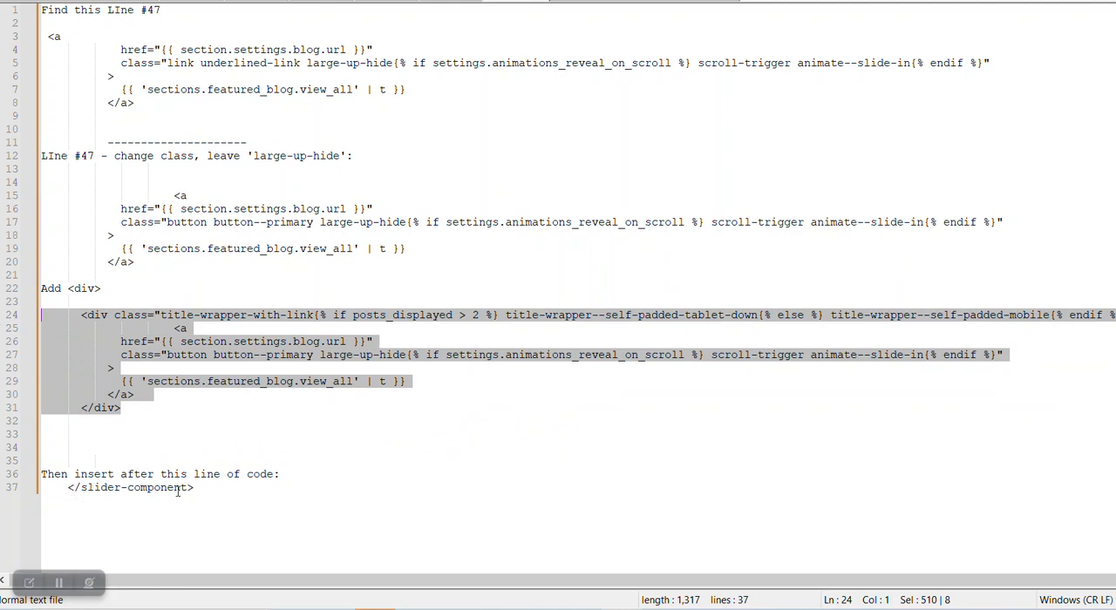
{"action": "mouse_move", "coordinate": [195, 488]}
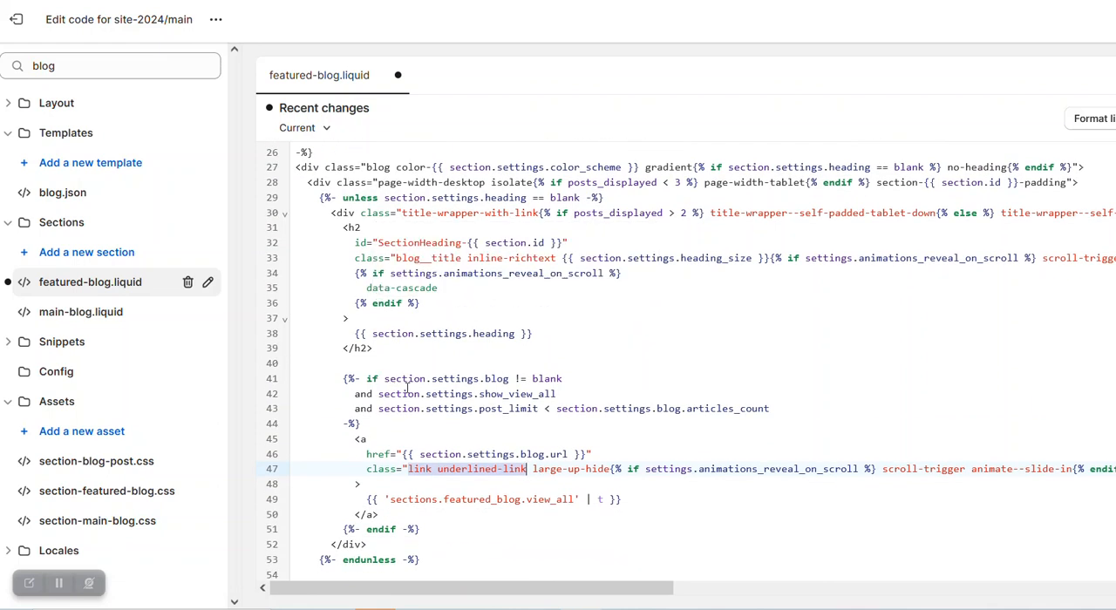
- Scroll down featured-blog.liquid to the </slider-component> closing tag
{"action": "scroll", "scroll_direction": "down", "scroll_amount": 3}
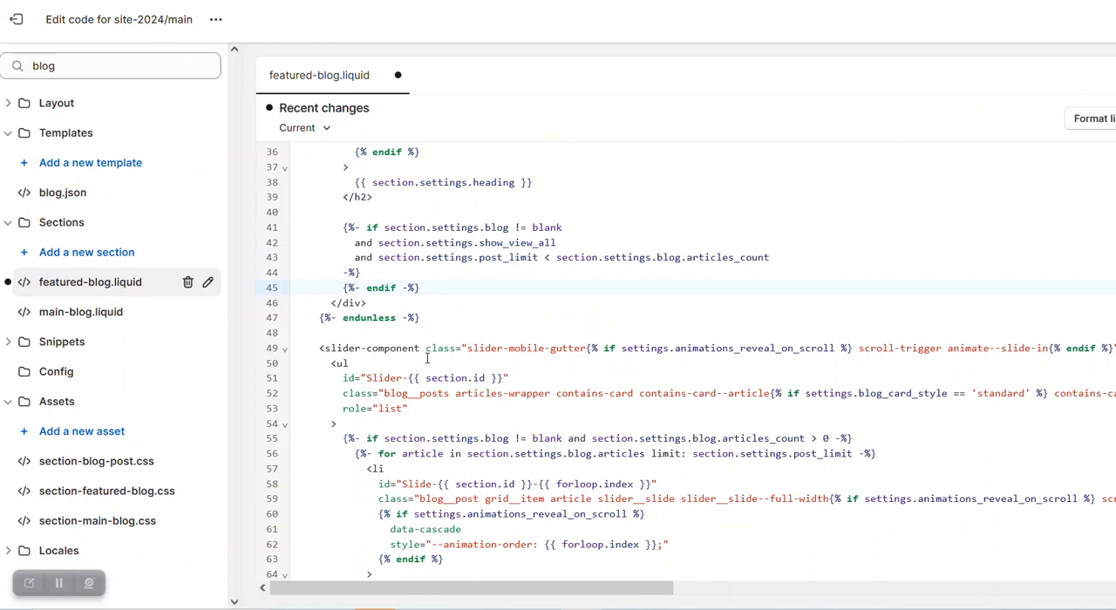
{"action": "scroll", "scroll_direction": "down", "scroll_amount": 3}
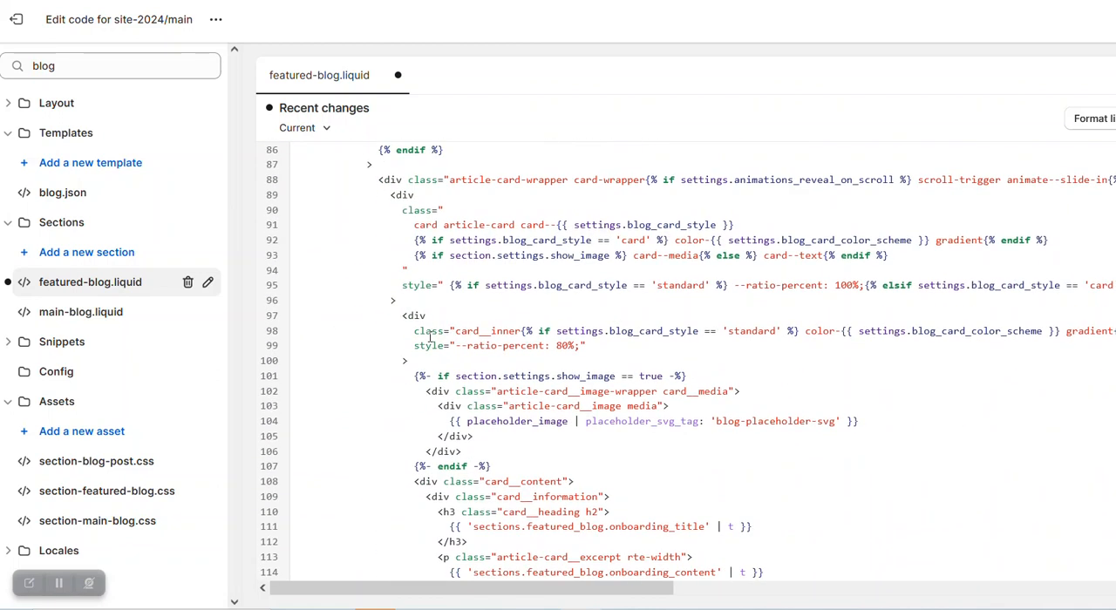
{"action": "scroll", "scroll_direction": "down", "scroll_amount": 3}
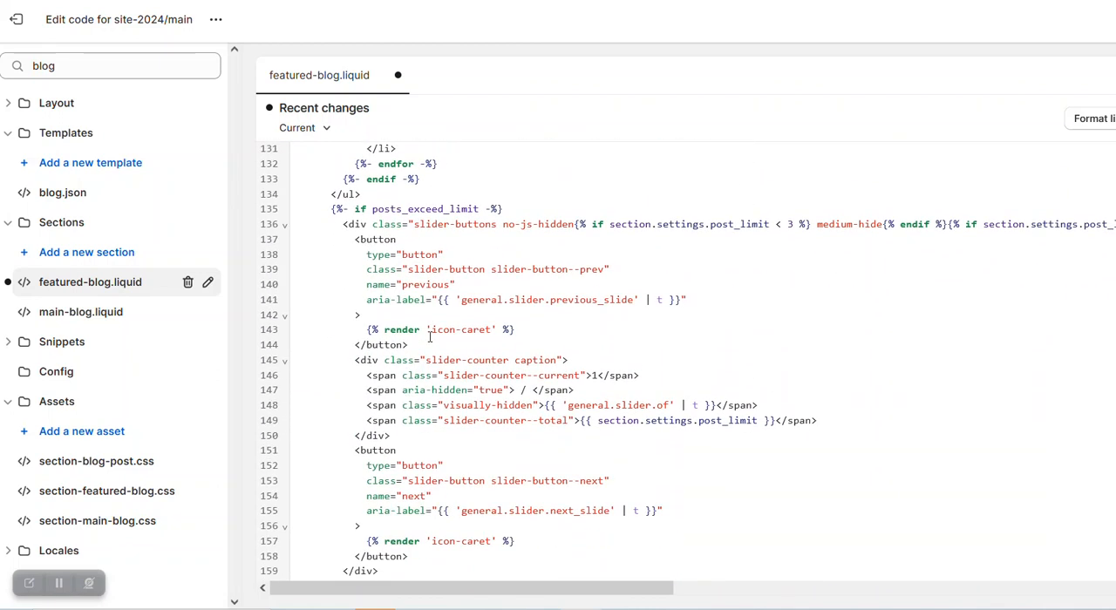
{"action": "scroll", "scroll_direction": "down", "scroll_amount": 3}
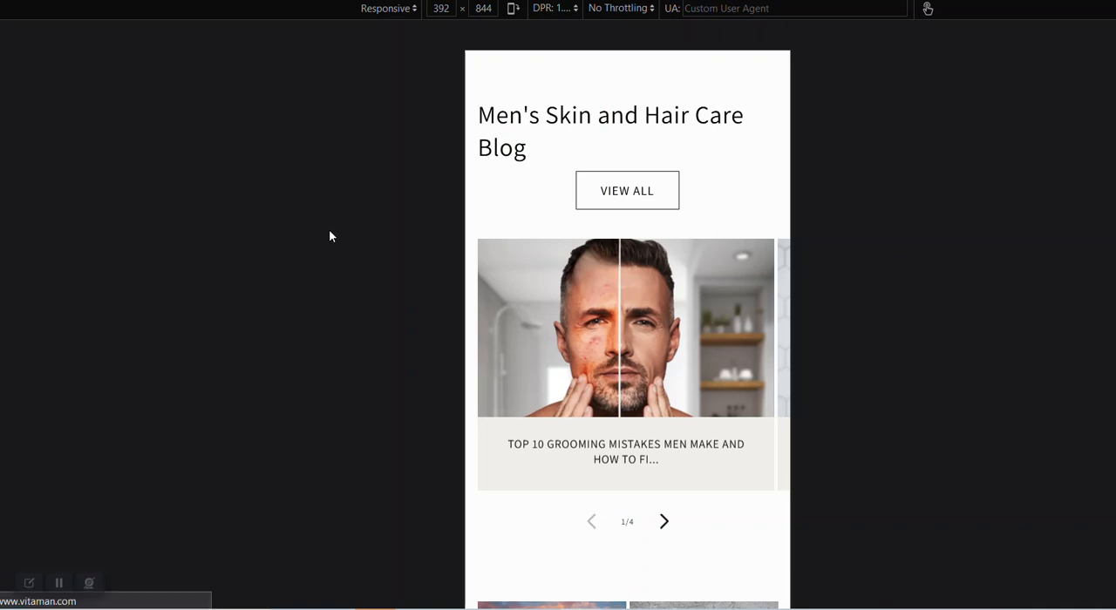
- Scroll the mobile preview to confirm View all sits below the blog carousel arrows
{"action": "scroll", "scroll_direction": "down", "scroll_amount": 3}
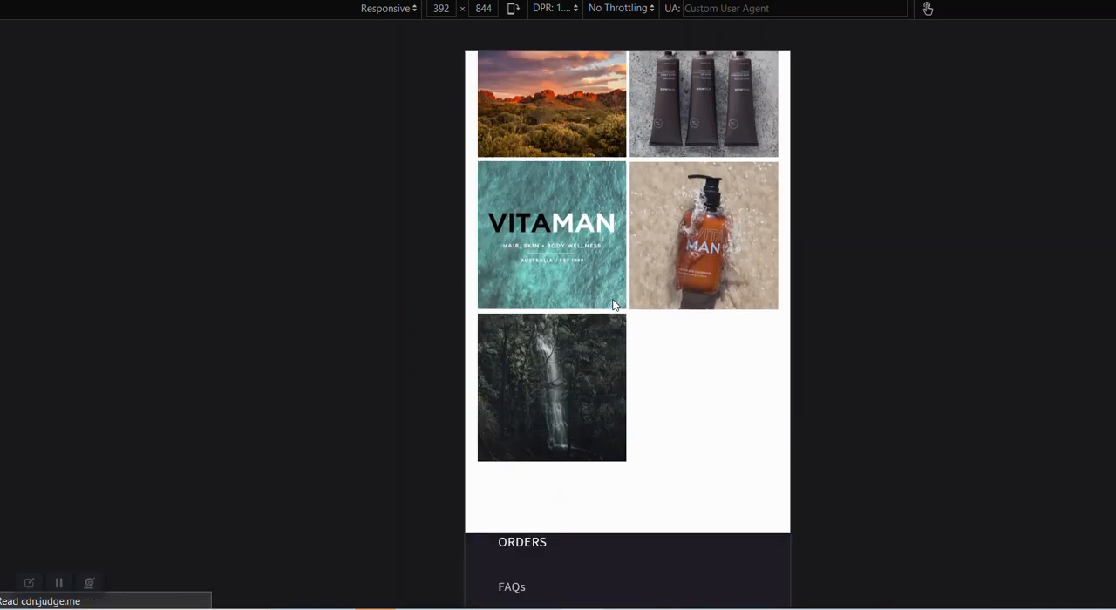
{"action": "scroll", "scroll_direction": "up", "scroll_amount": 3}
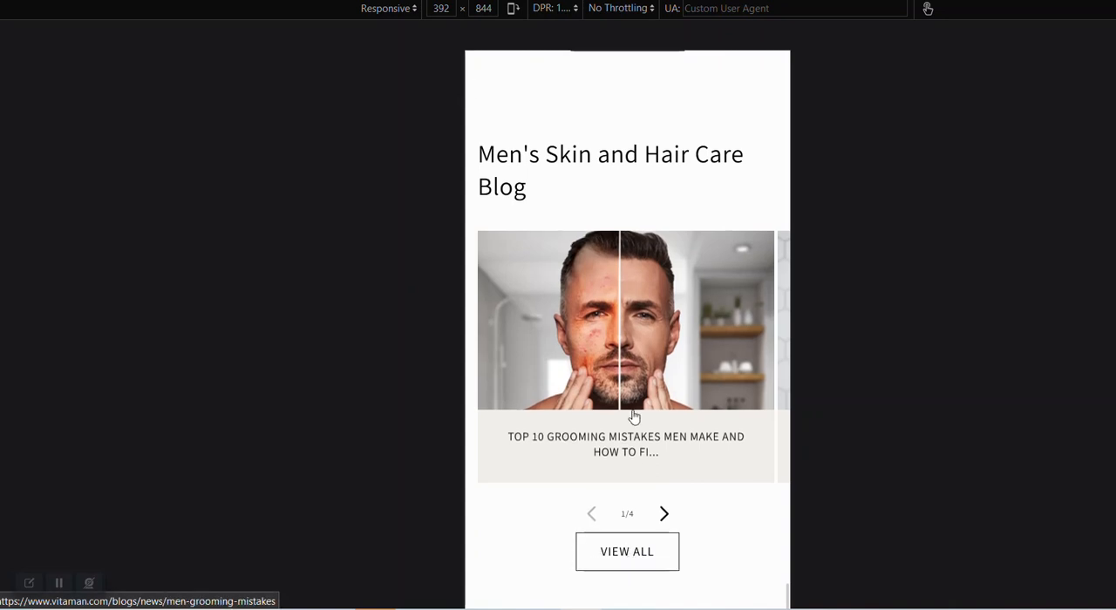
{"action": "scroll", "scroll_direction": "up", "scroll_amount": 3}
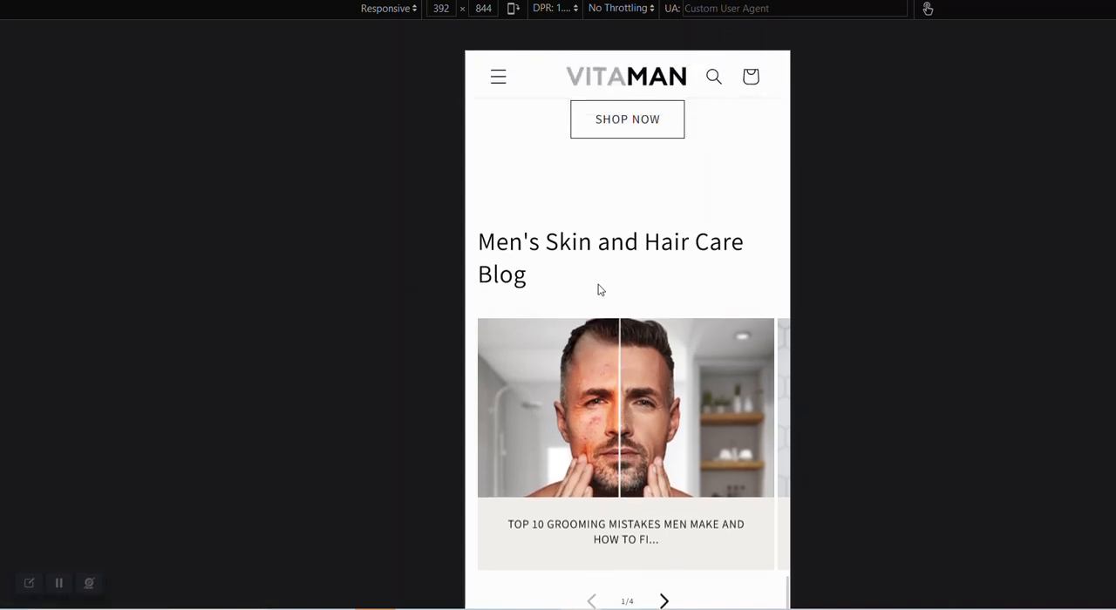
{"action": "scroll", "scroll_direction": "down", "scroll_amount": 3}
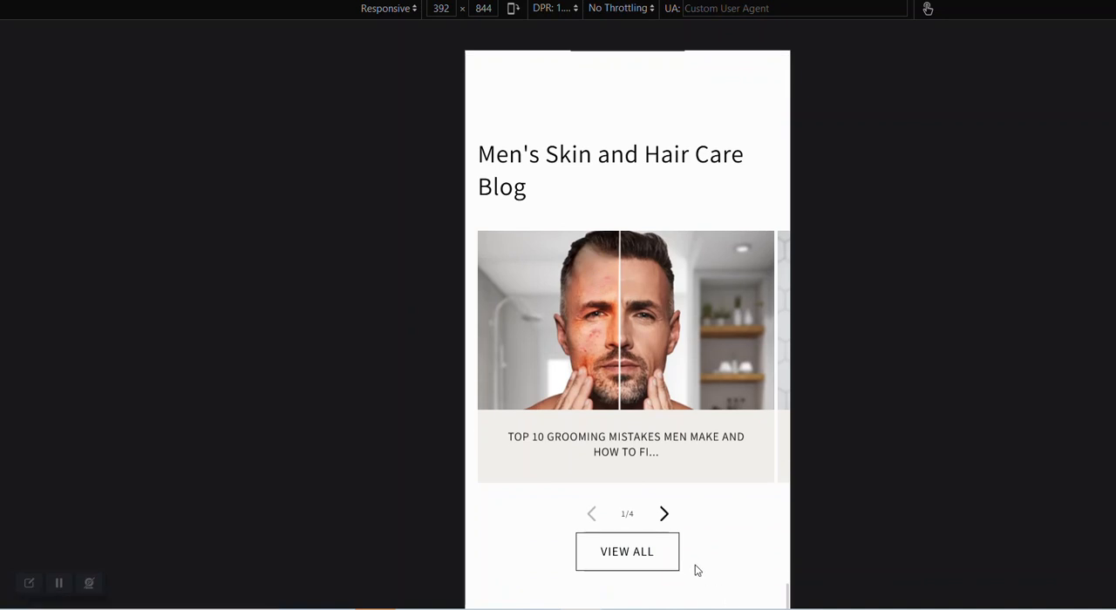
{"action": "scroll", "scroll_direction": "down", "scroll_amount": 3}
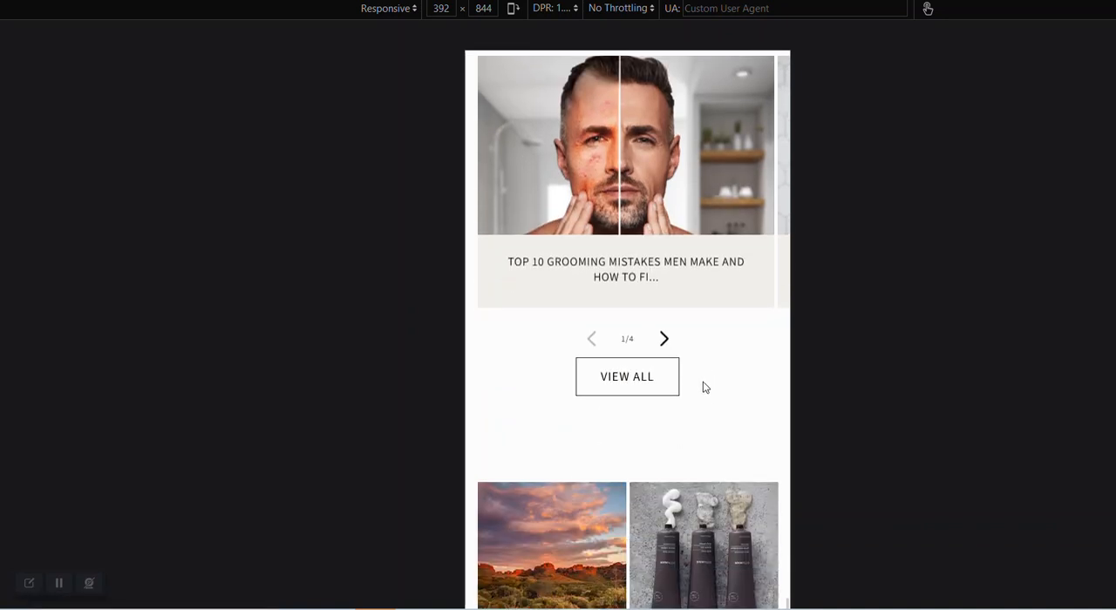
{"action": "scroll", "scroll_direction": "up", "scroll_amount": 3}
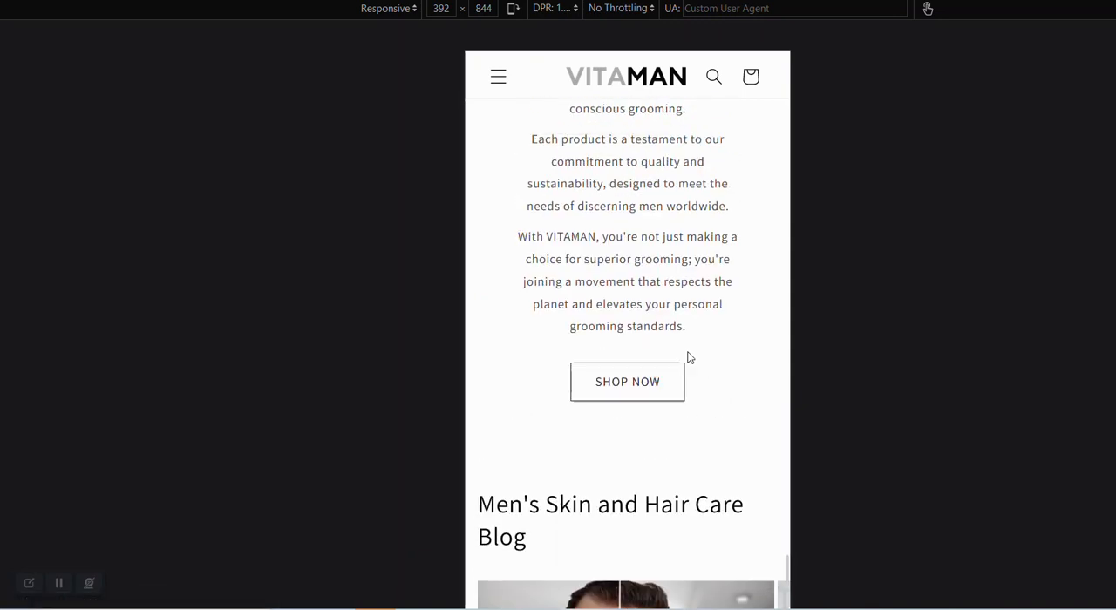
{"action": "scroll", "scroll_direction": "down", "scroll_amount": 3}
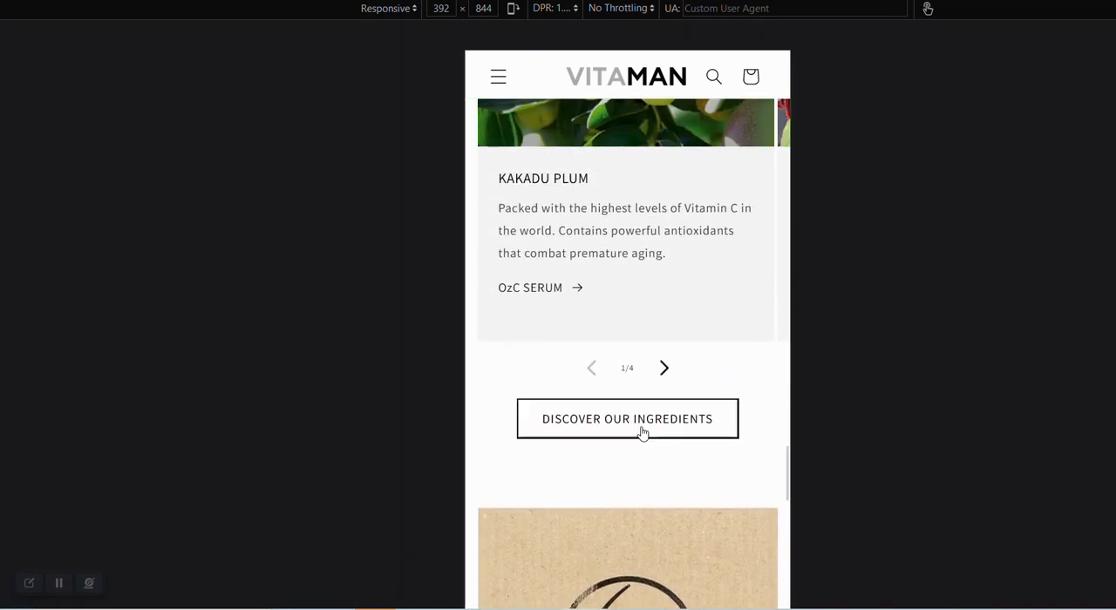
{"action": "mouse_move", "coordinate": [678, 446]}
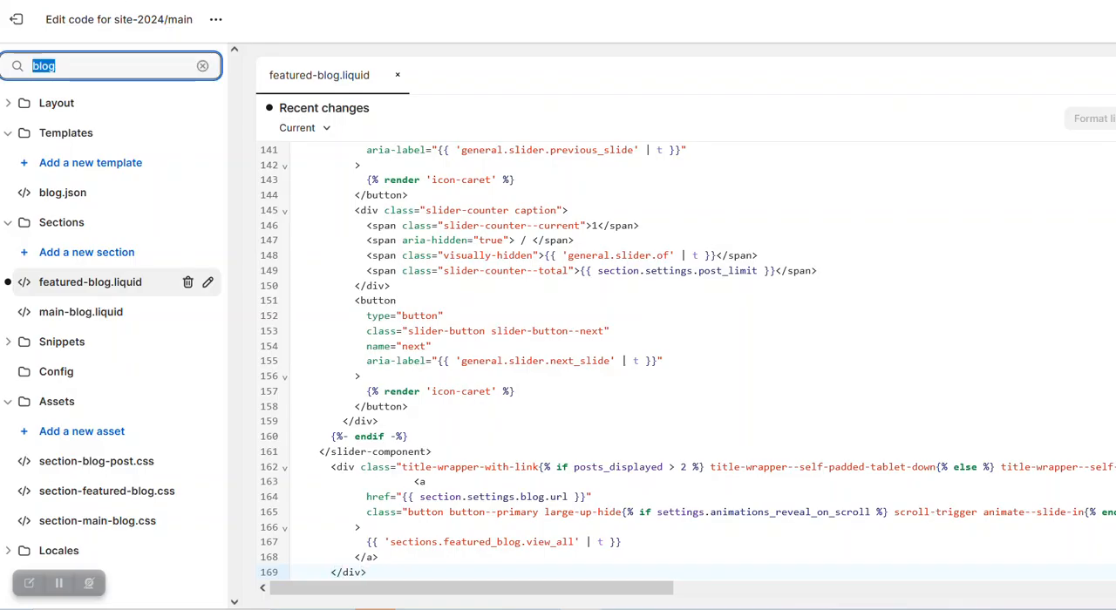
- Filter theme files for 'multi' to list multicolumn.liquid
{"action": "type", "text": "multi"}
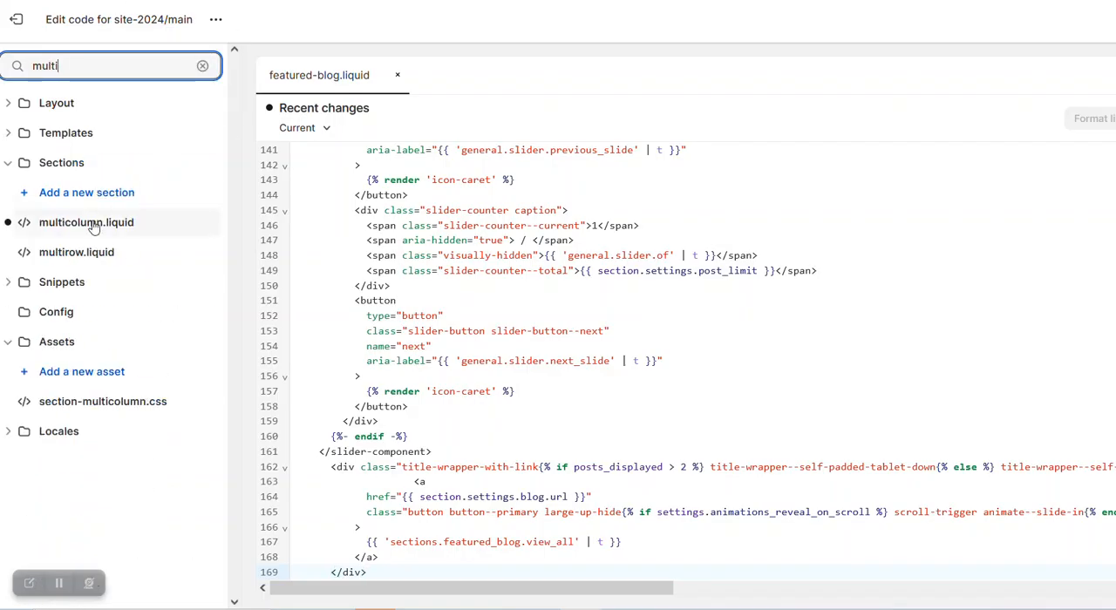